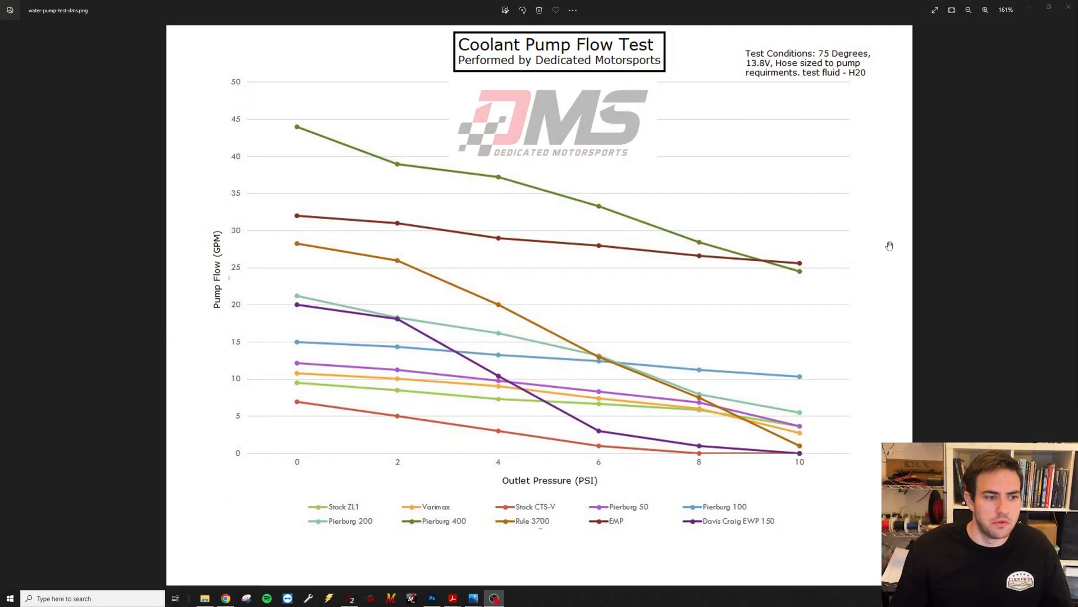
pyautogui.moveTo(324, 159)
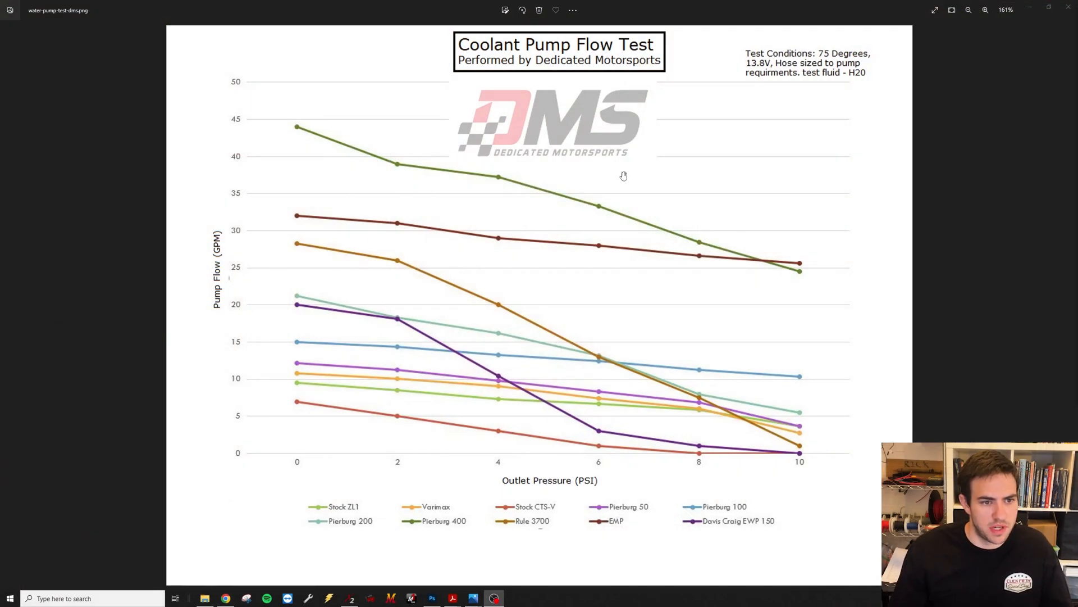
pyautogui.moveTo(422, 165)
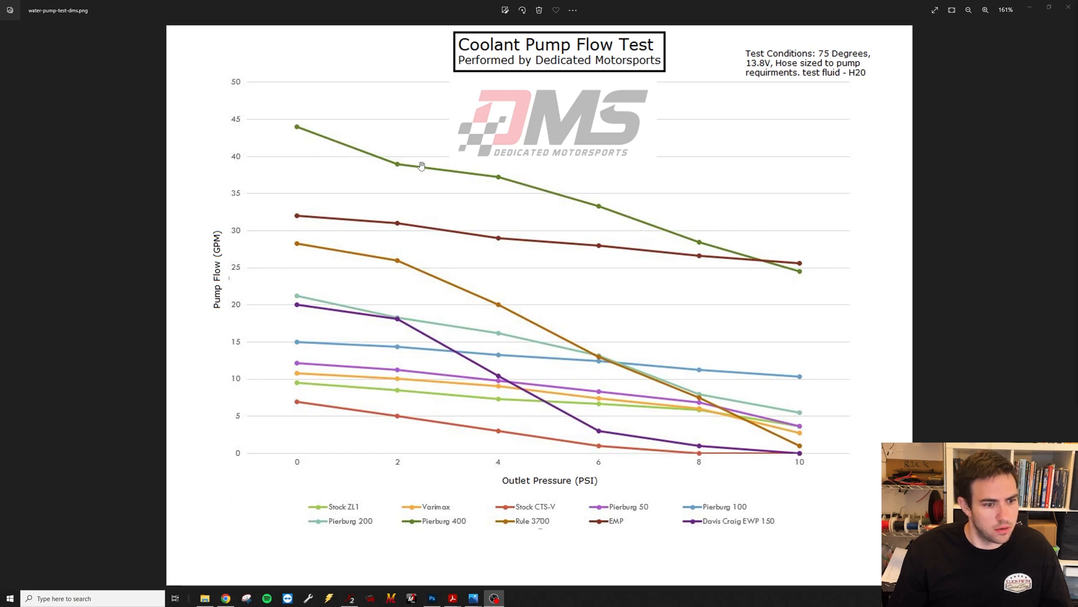
pyautogui.moveTo(559, 469)
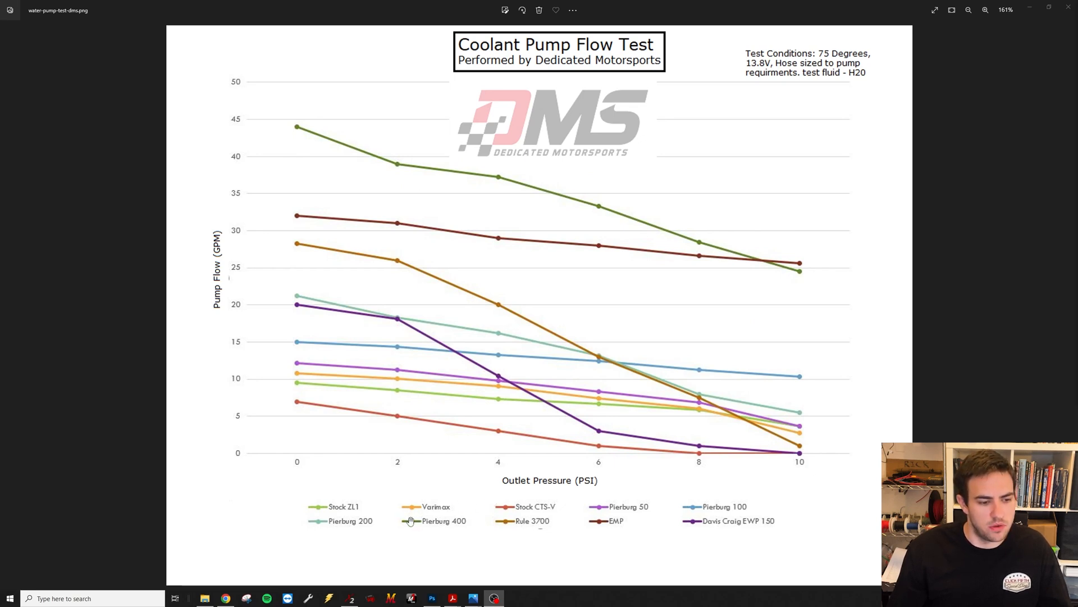
pyautogui.moveTo(303, 135)
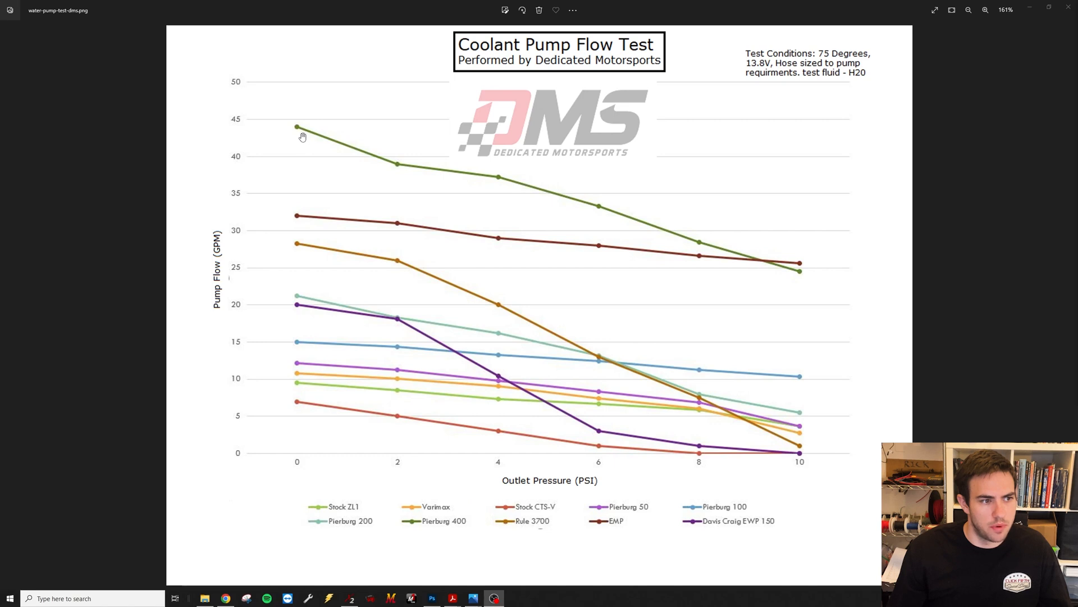
pyautogui.moveTo(736, 254)
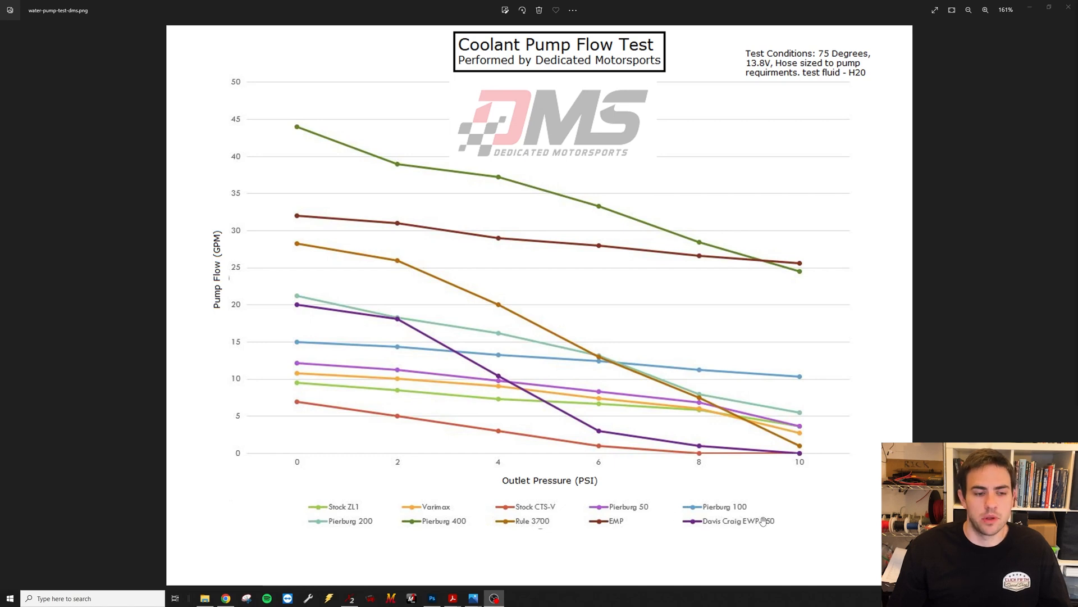
pyautogui.moveTo(762, 264)
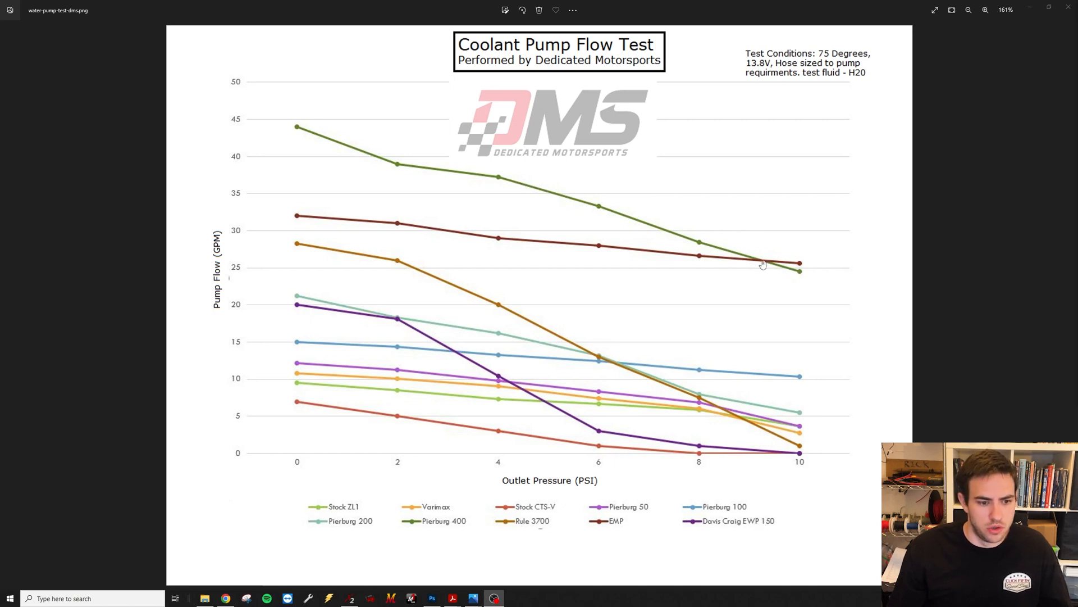
pyautogui.moveTo(710, 481)
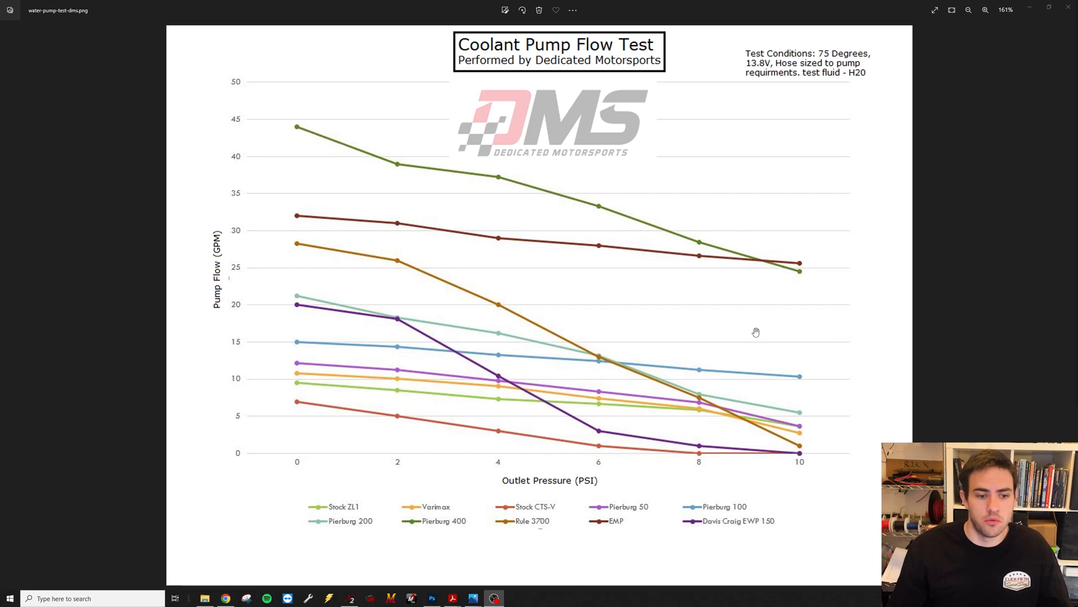
pyautogui.moveTo(778, 237)
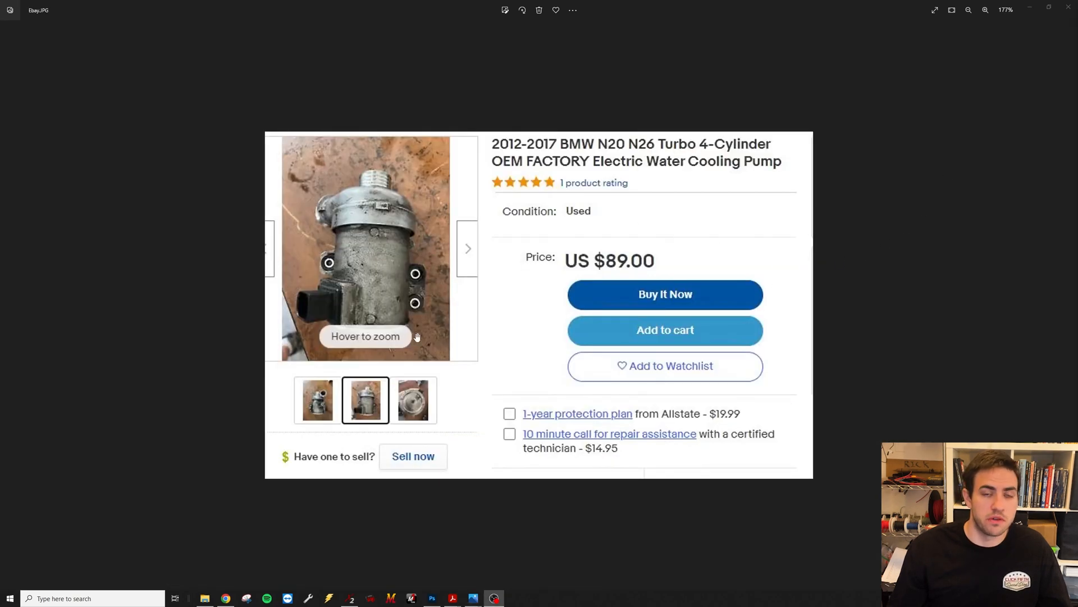
pyautogui.moveTo(595, 288)
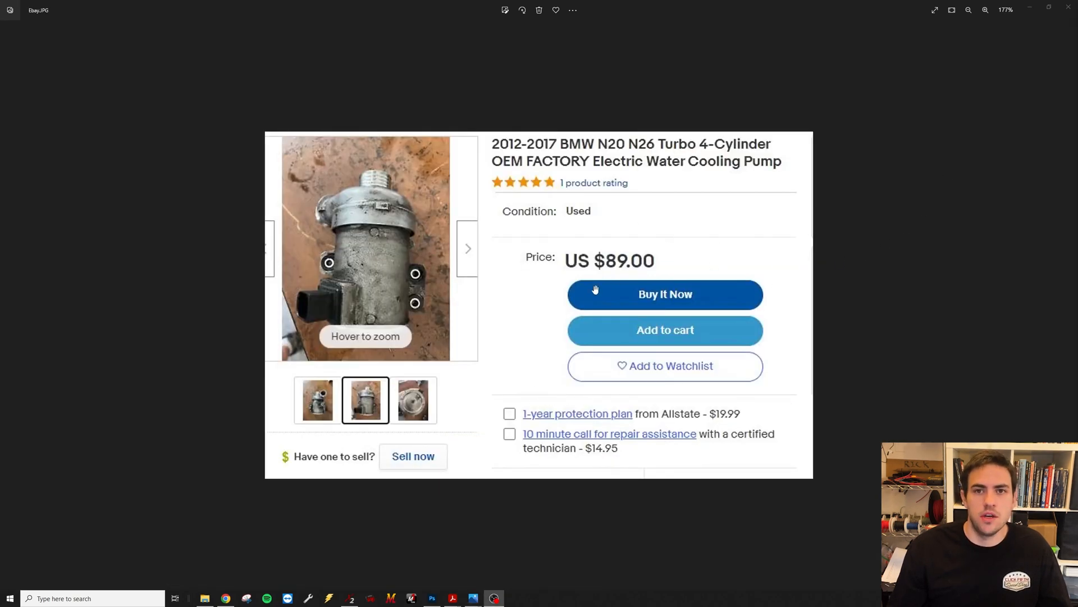
pyautogui.moveTo(787, 275)
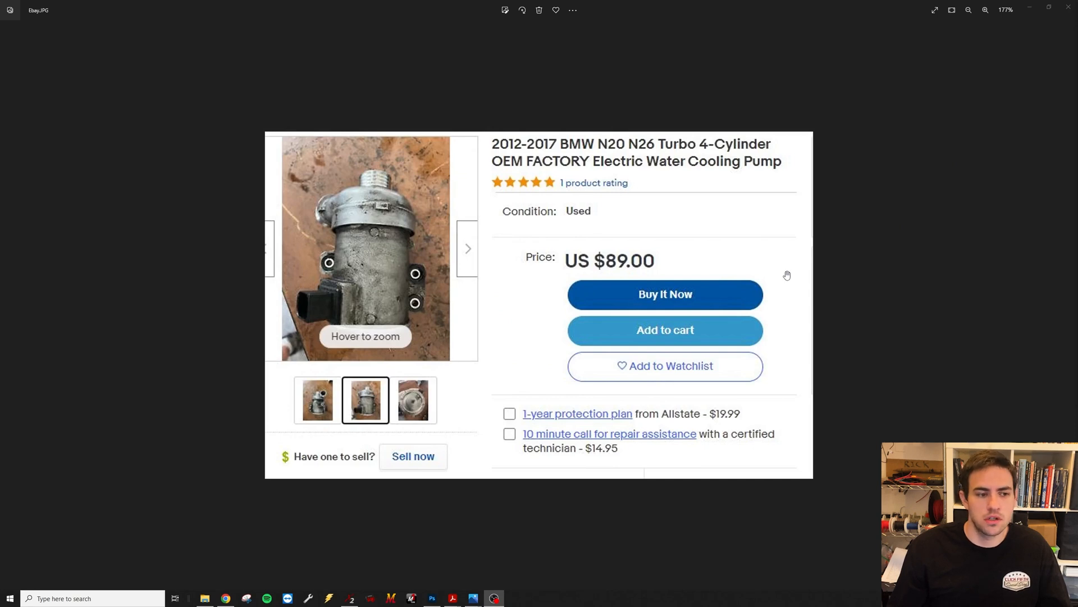
pyautogui.moveTo(733, 268)
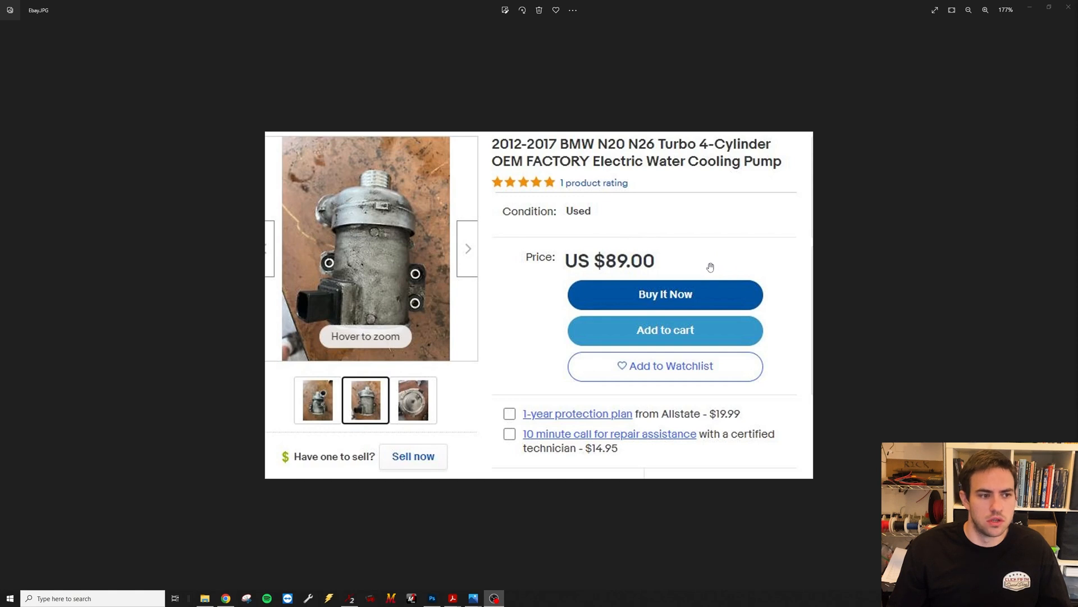
pyautogui.moveTo(708, 147)
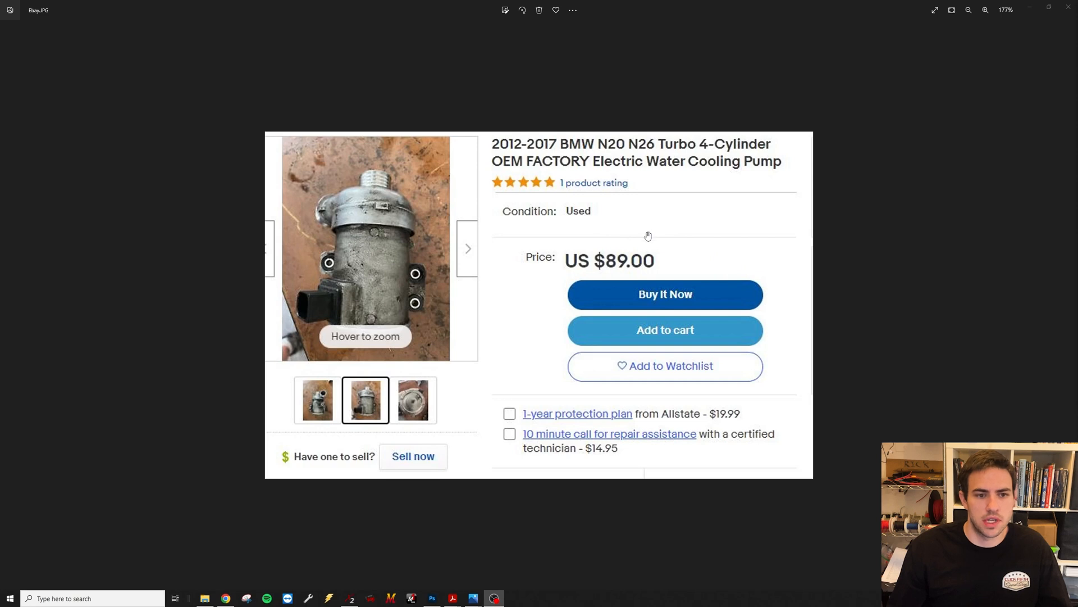
pyautogui.moveTo(639, 249)
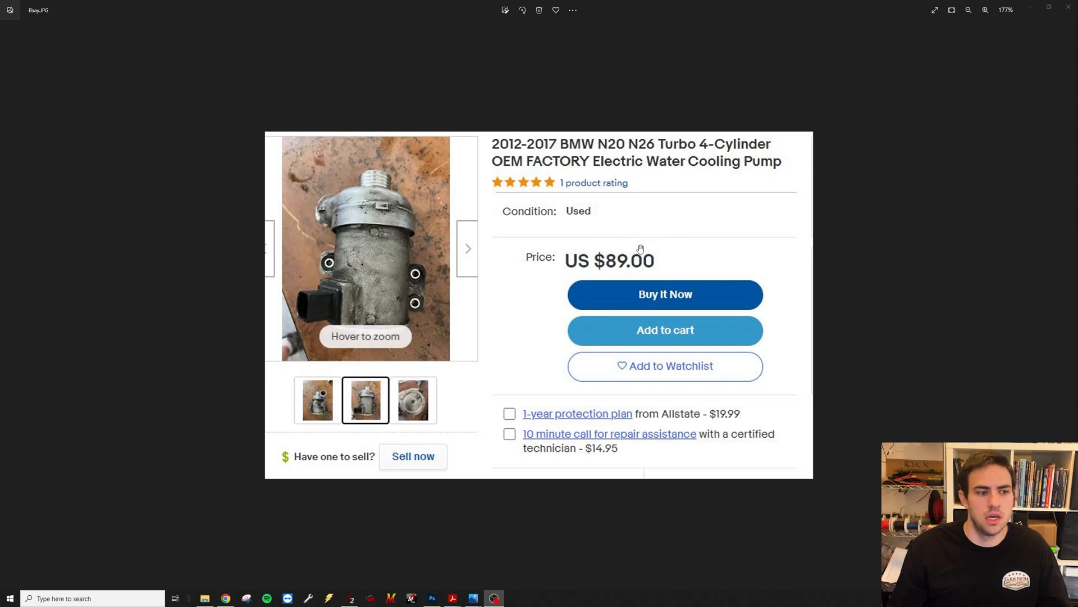
pyautogui.moveTo(378, 300)
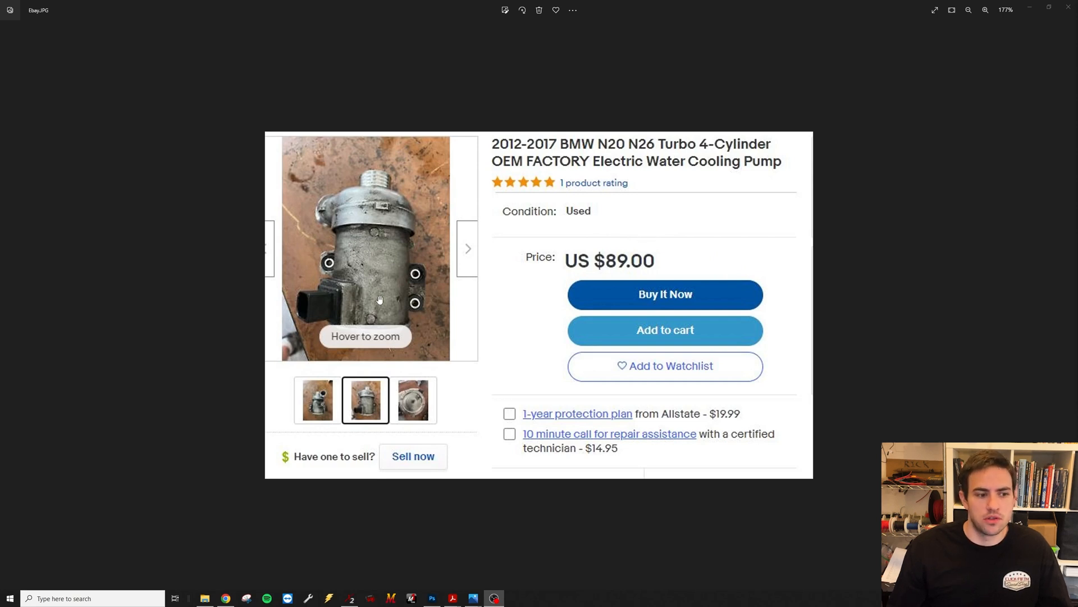
pyautogui.moveTo(390, 303)
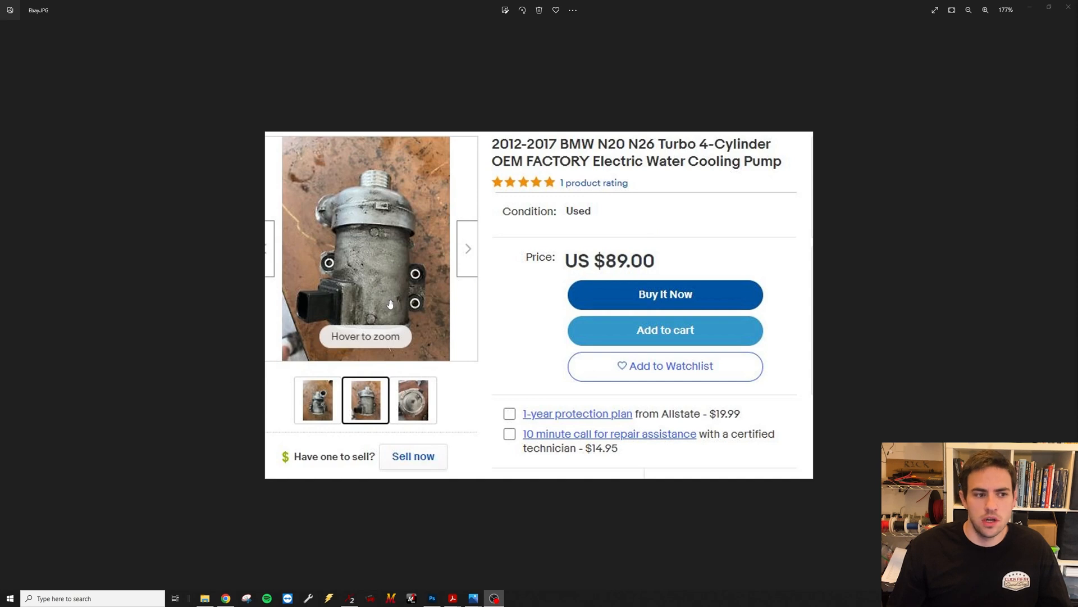
pyautogui.moveTo(395, 306)
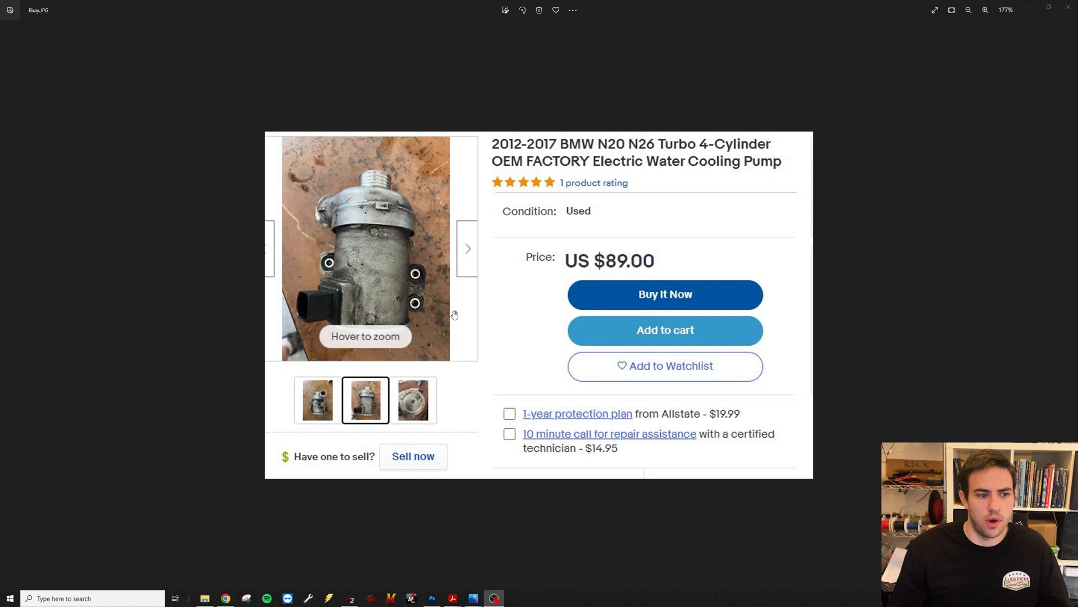
pyautogui.moveTo(332, 251)
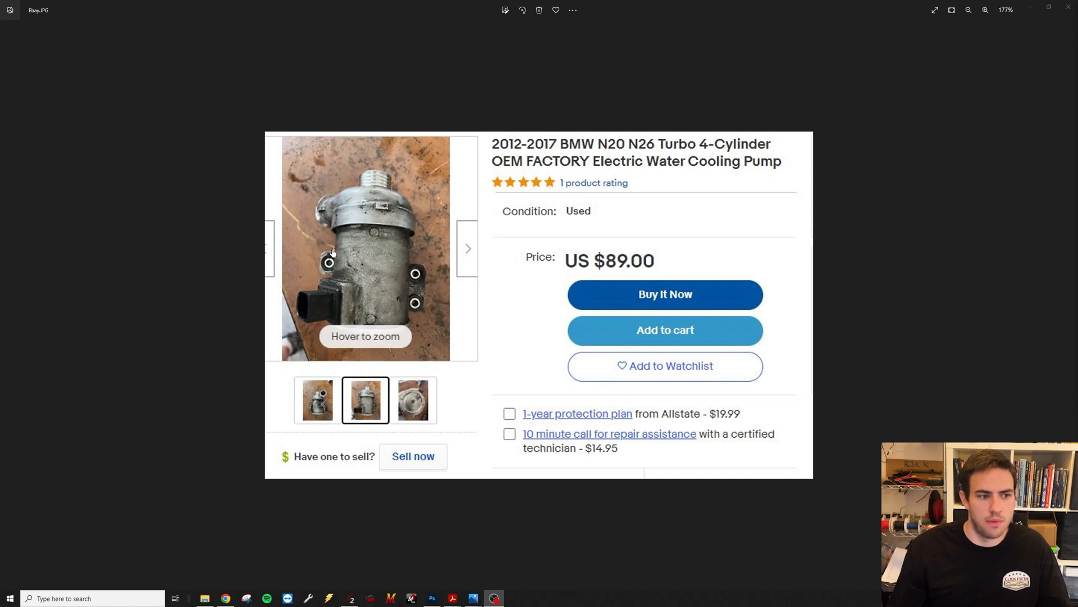
pyautogui.moveTo(335, 298)
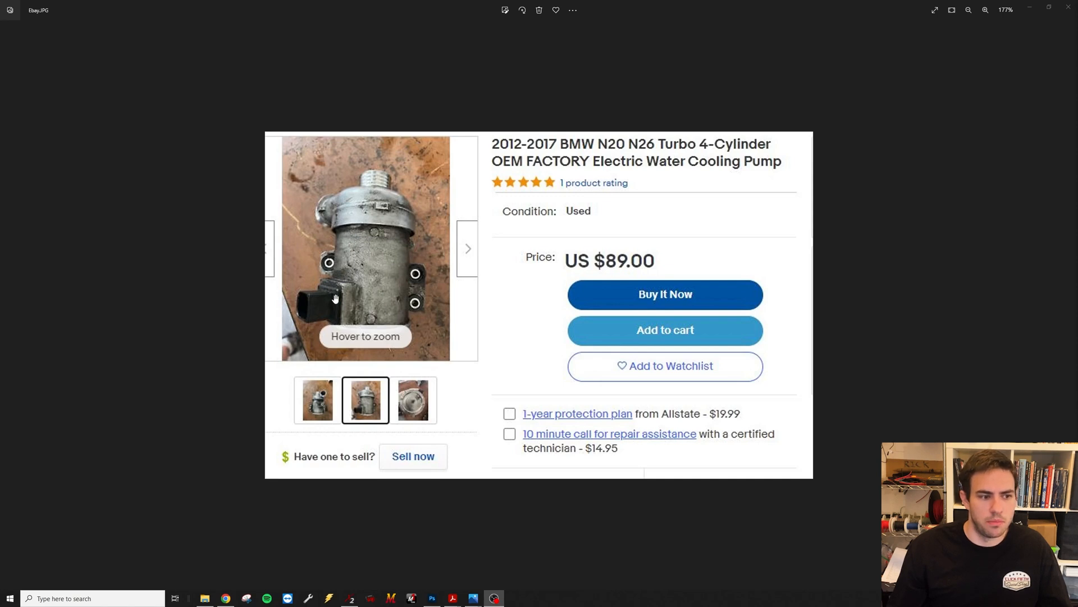
pyautogui.moveTo(298, 315)
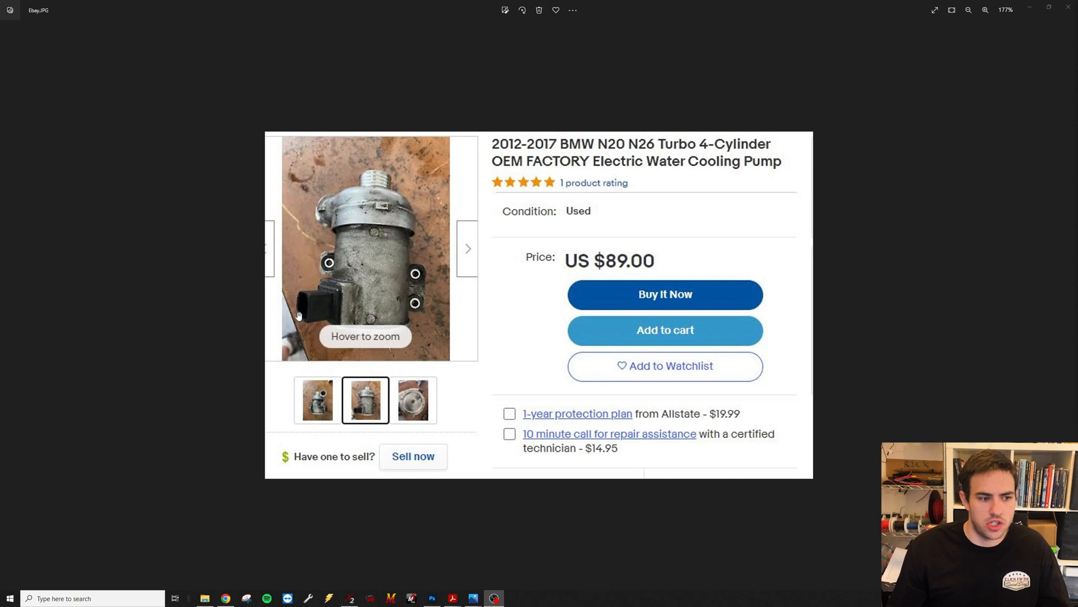
pyautogui.moveTo(386, 263)
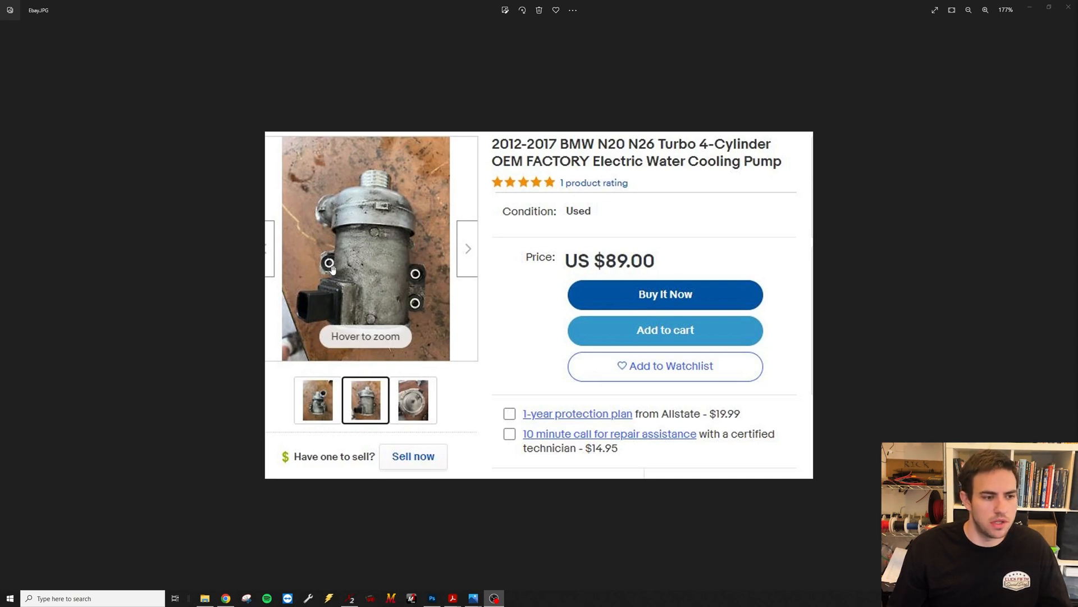
pyautogui.moveTo(416, 261)
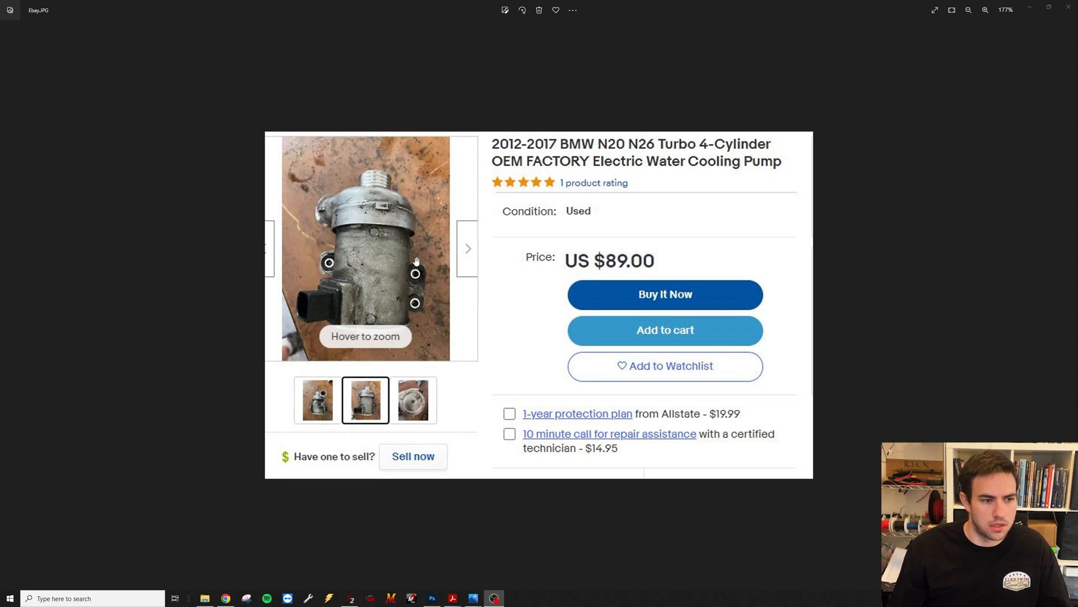
pyautogui.moveTo(414, 273)
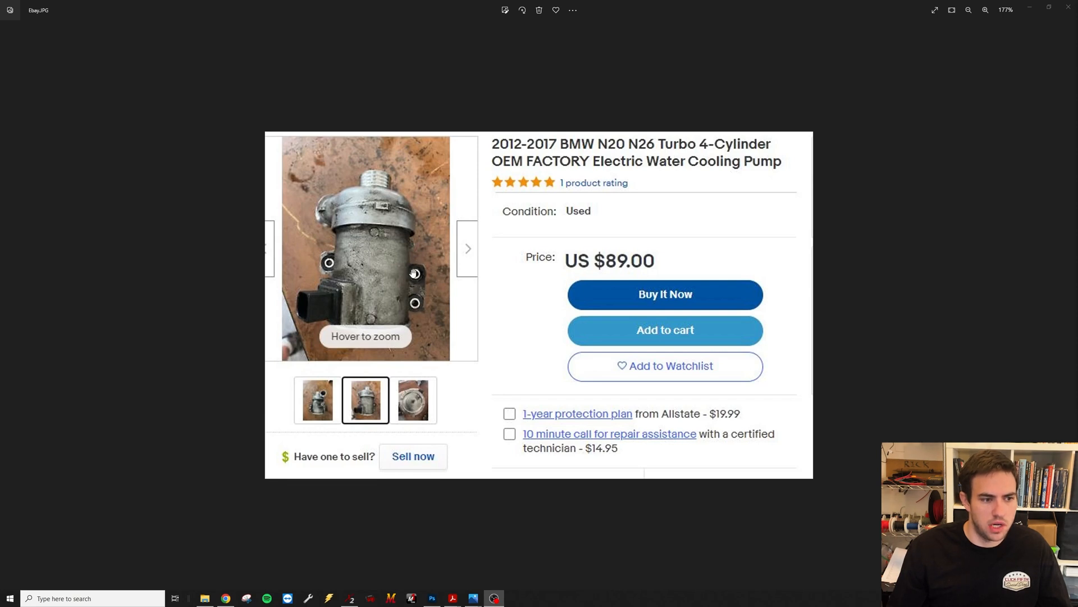
pyautogui.moveTo(368, 264)
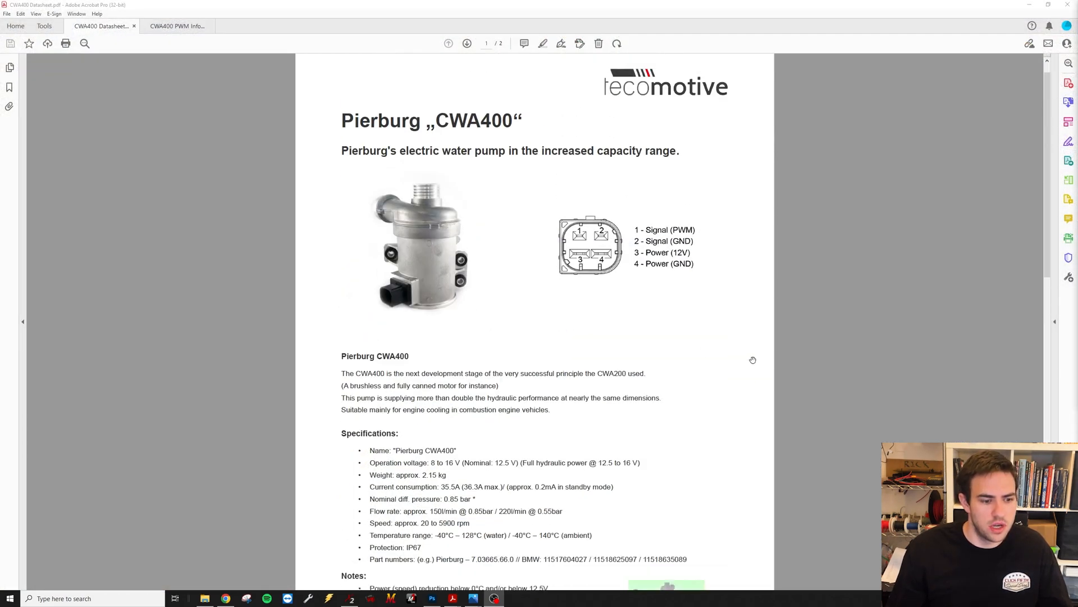
# - Scroll the CWA400 datasheet, then switch to the CWA400 PWM Info document
pyautogui.scroll(-3)
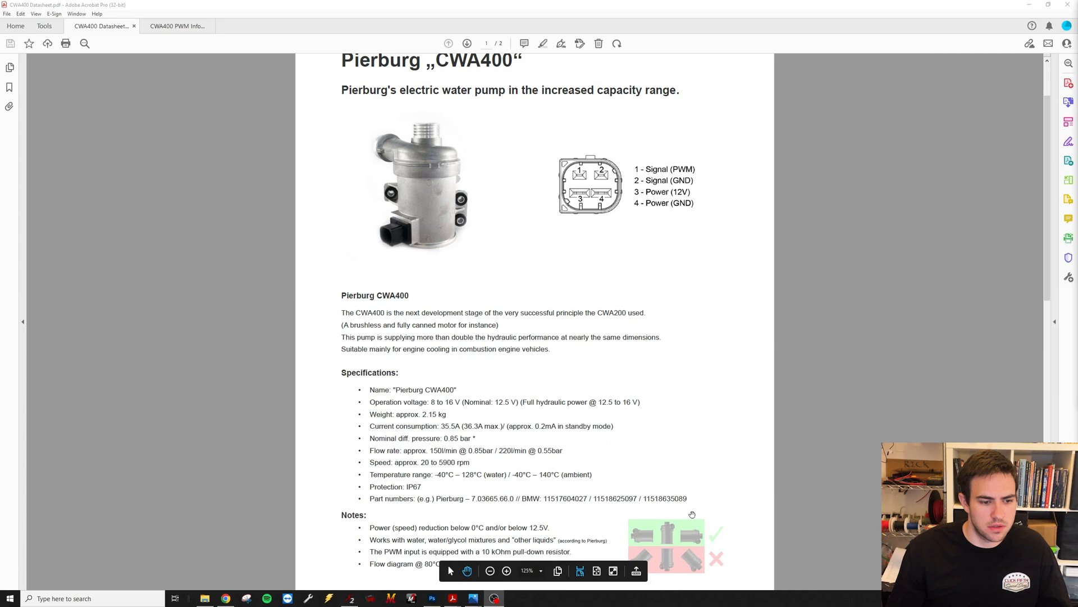
pyautogui.click(176, 25)
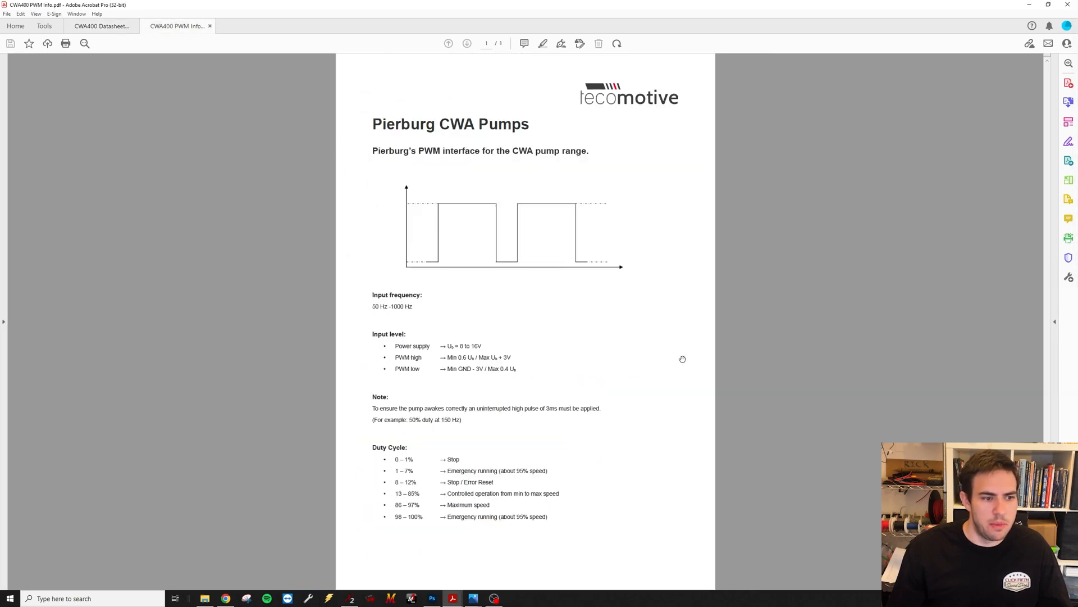
pyautogui.moveTo(845, 417)
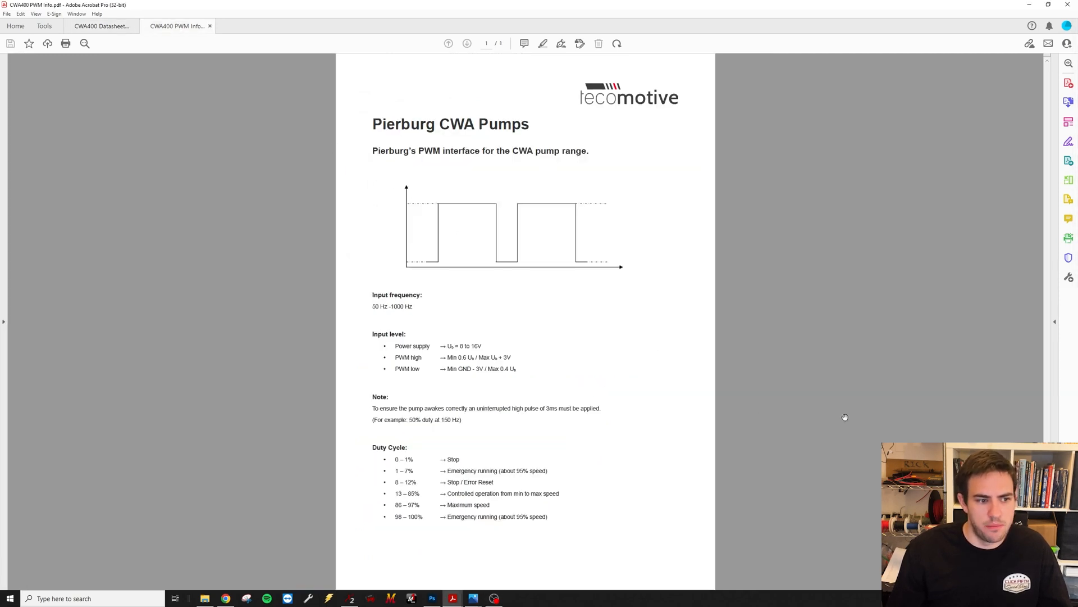
pyautogui.moveTo(414, 323)
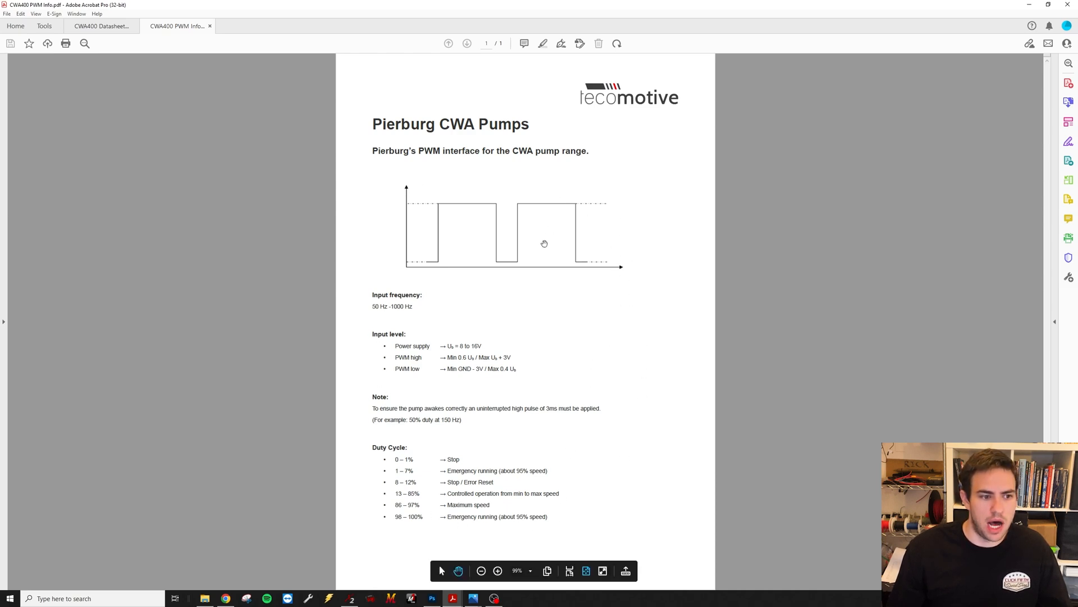
pyautogui.moveTo(524, 463)
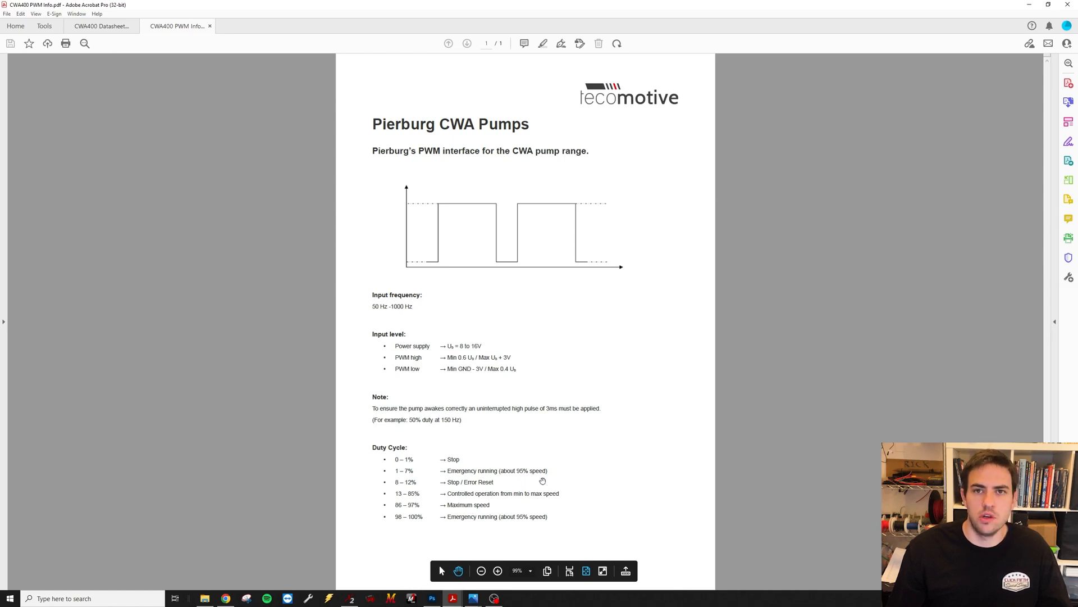
# - Close the CWA400 PWM Info tab to return to the CWA400 datasheet
pyautogui.click(101, 27)
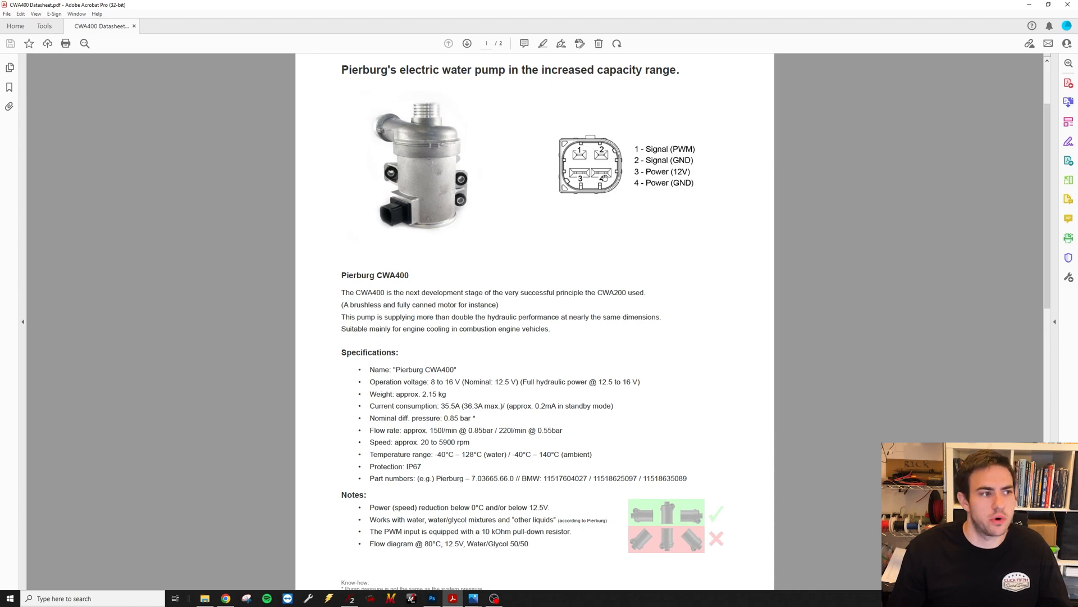
pyautogui.moveTo(940, 98)
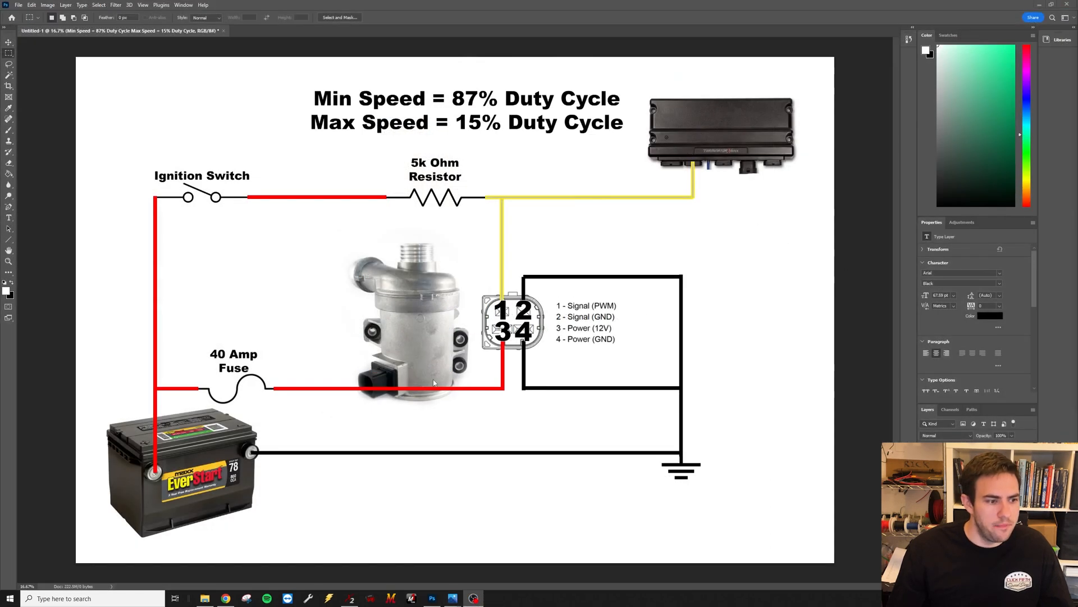
pyautogui.moveTo(705, 170)
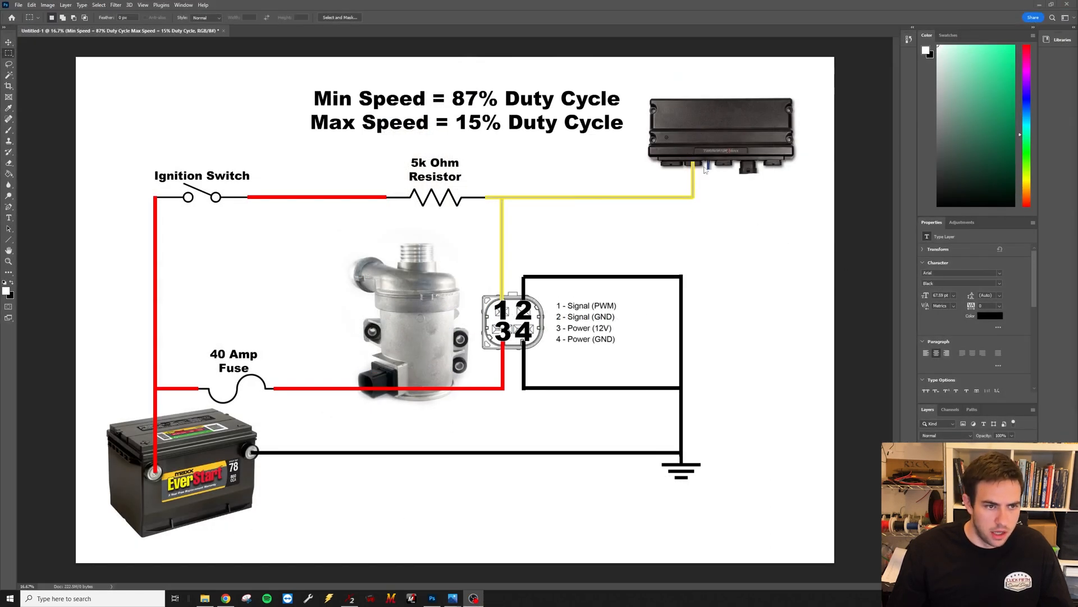
pyautogui.moveTo(510, 404)
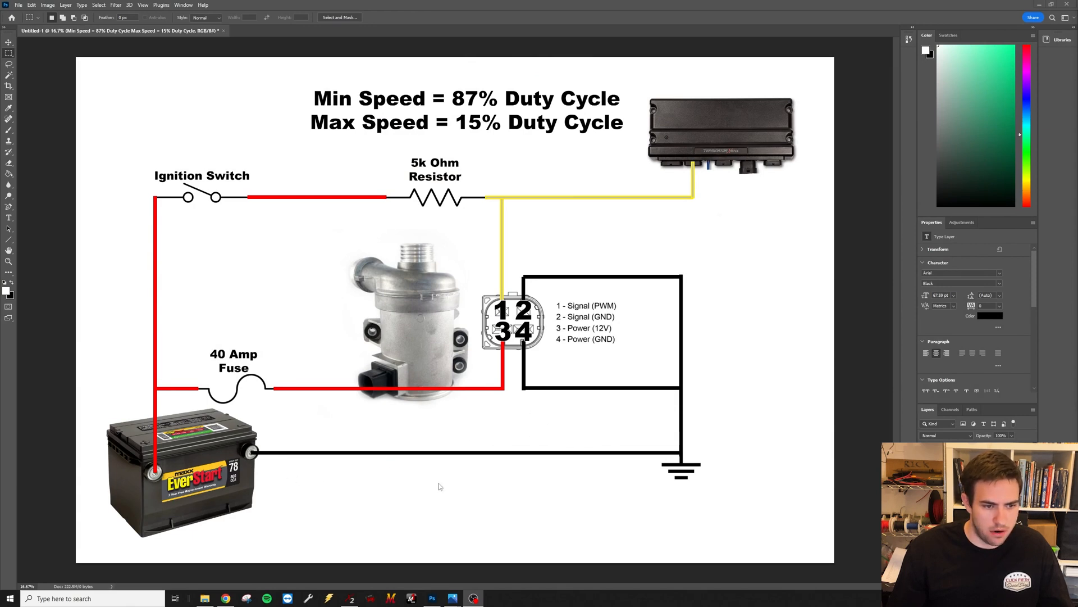
pyautogui.moveTo(695, 475)
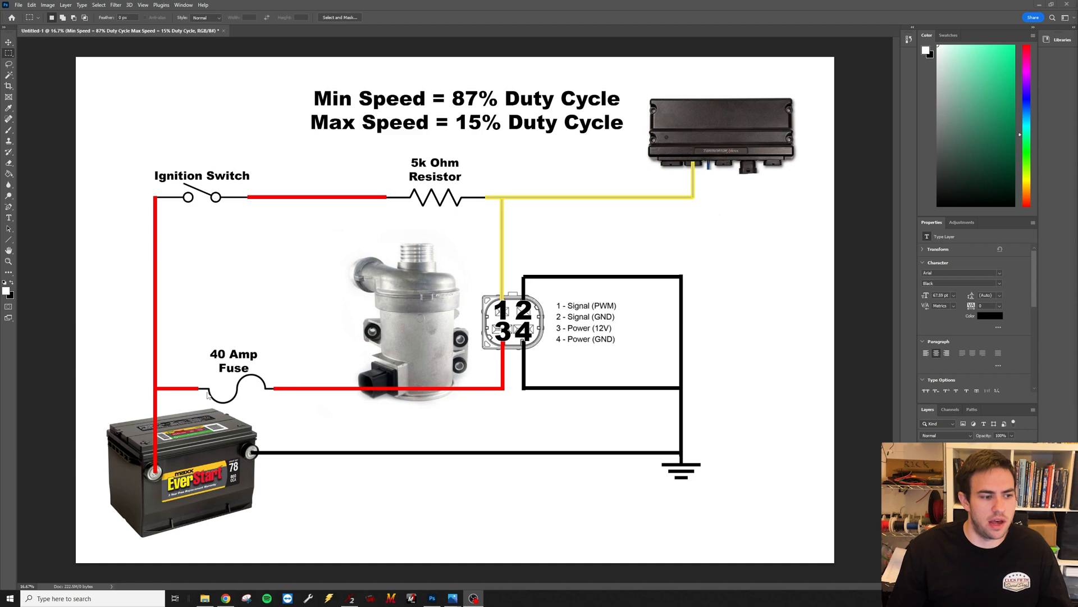
pyautogui.moveTo(232, 483)
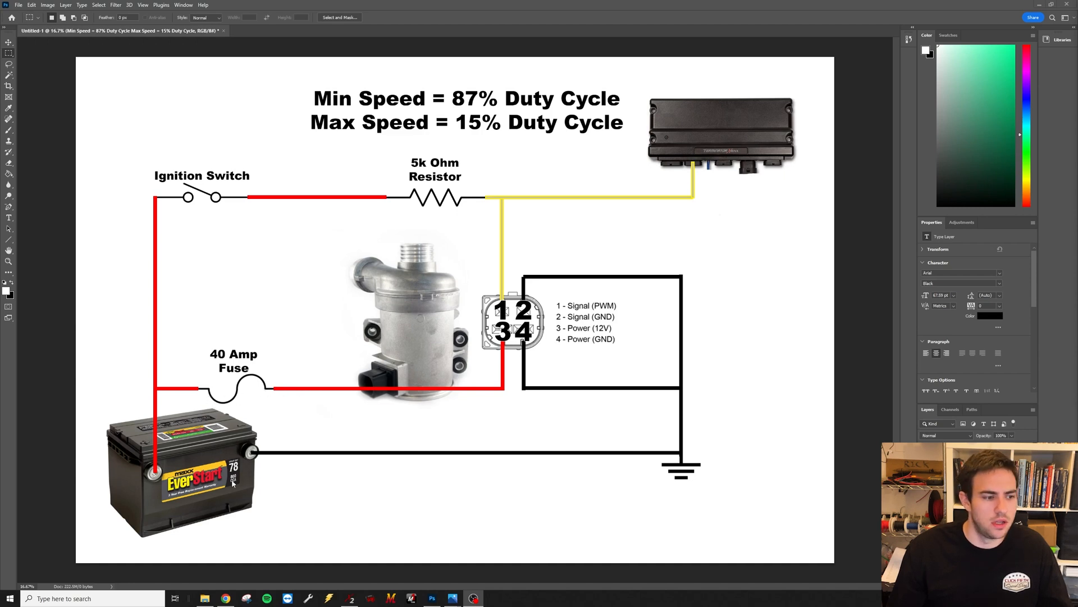
pyautogui.moveTo(300, 407)
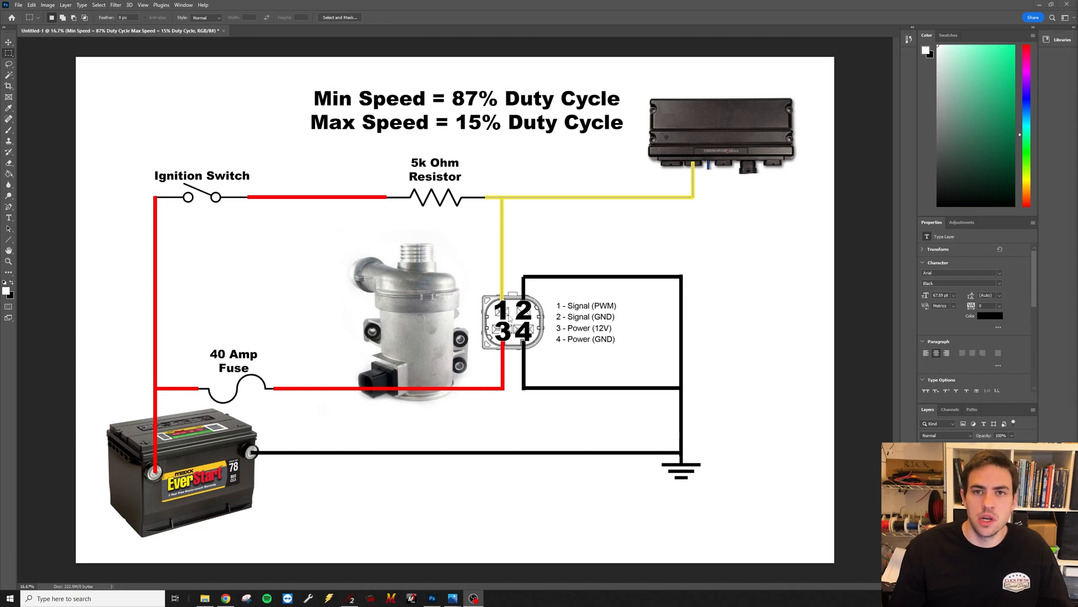
pyautogui.moveTo(698, 200)
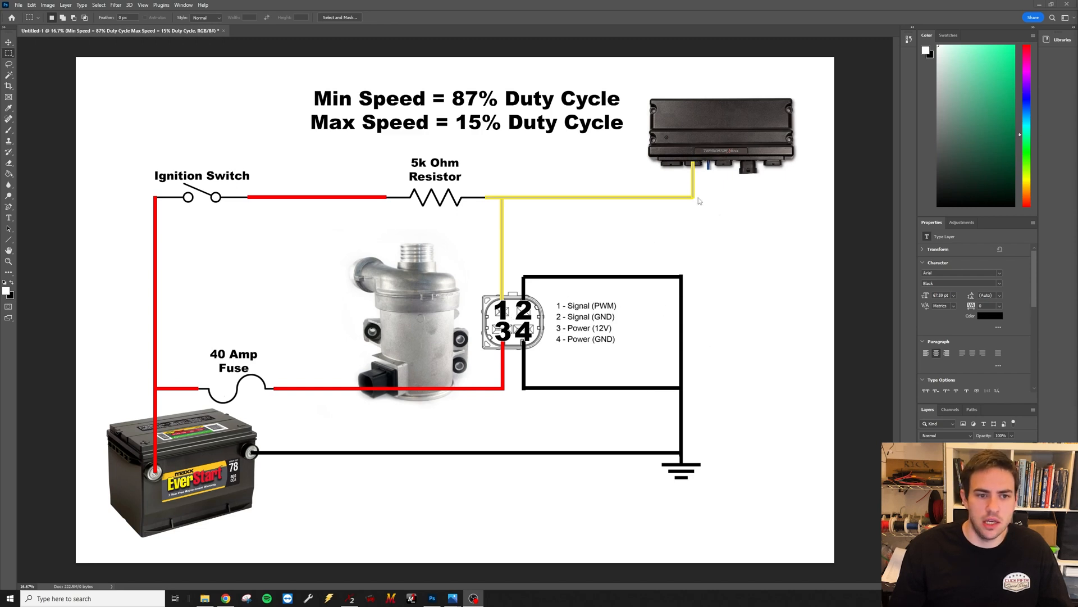
pyautogui.moveTo(698, 178)
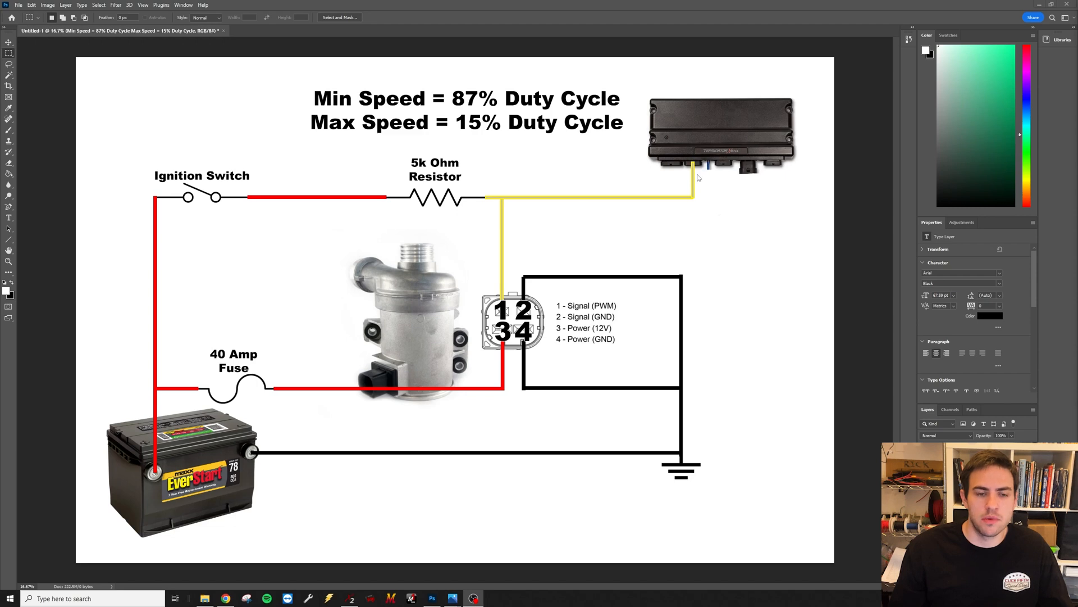
pyautogui.moveTo(470, 203)
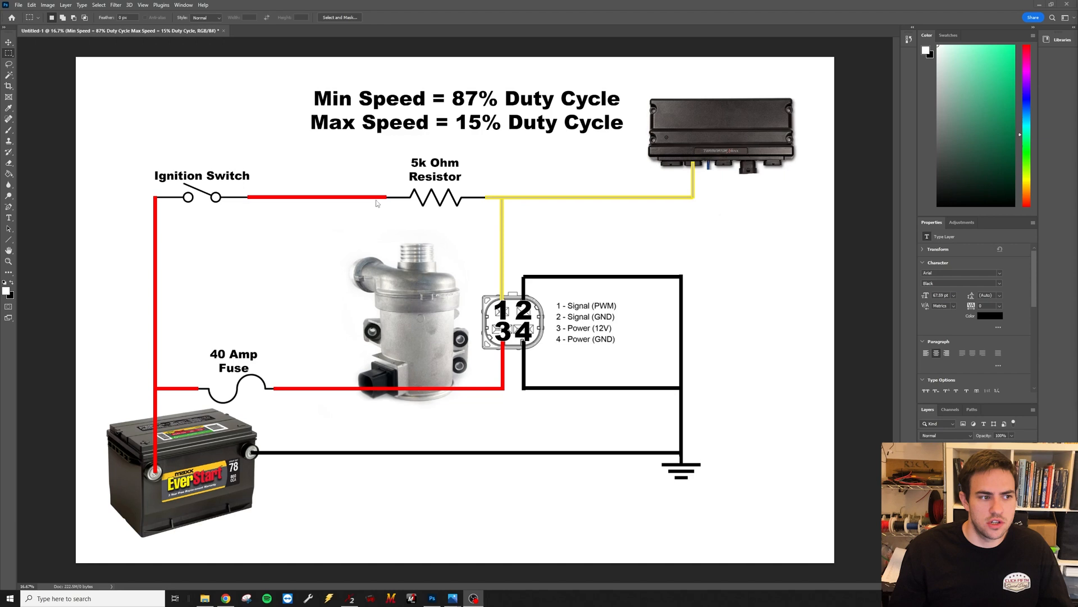
pyautogui.moveTo(516, 207)
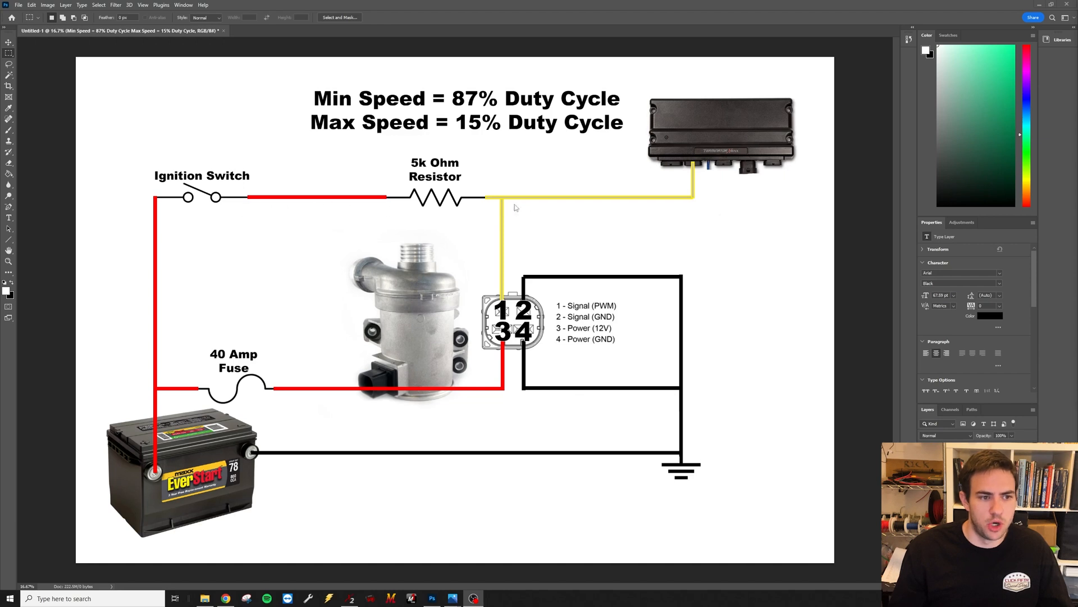
pyautogui.moveTo(500, 203)
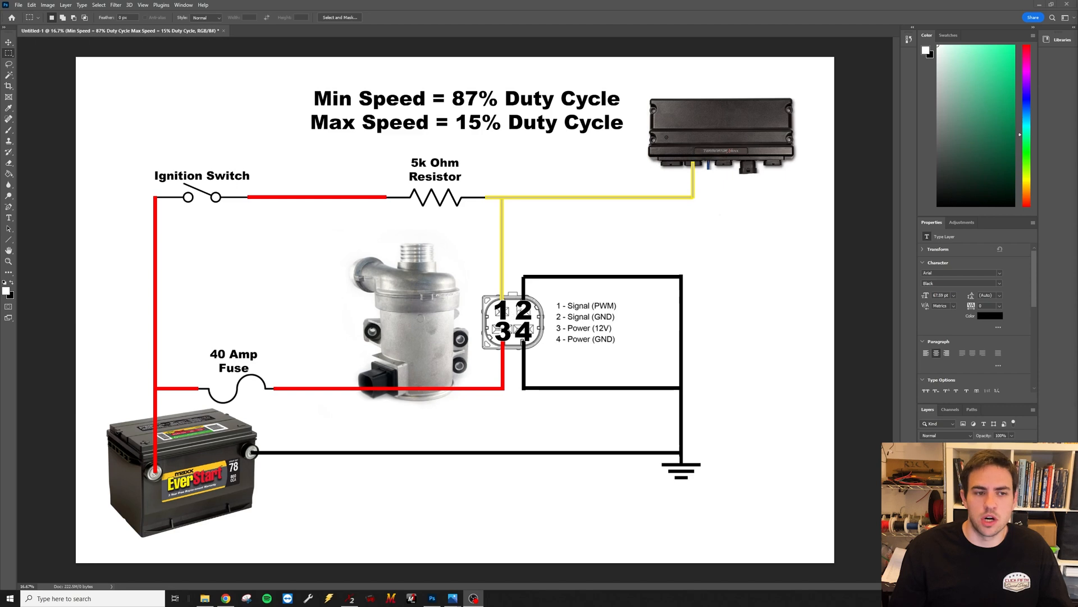
pyautogui.moveTo(572, 281)
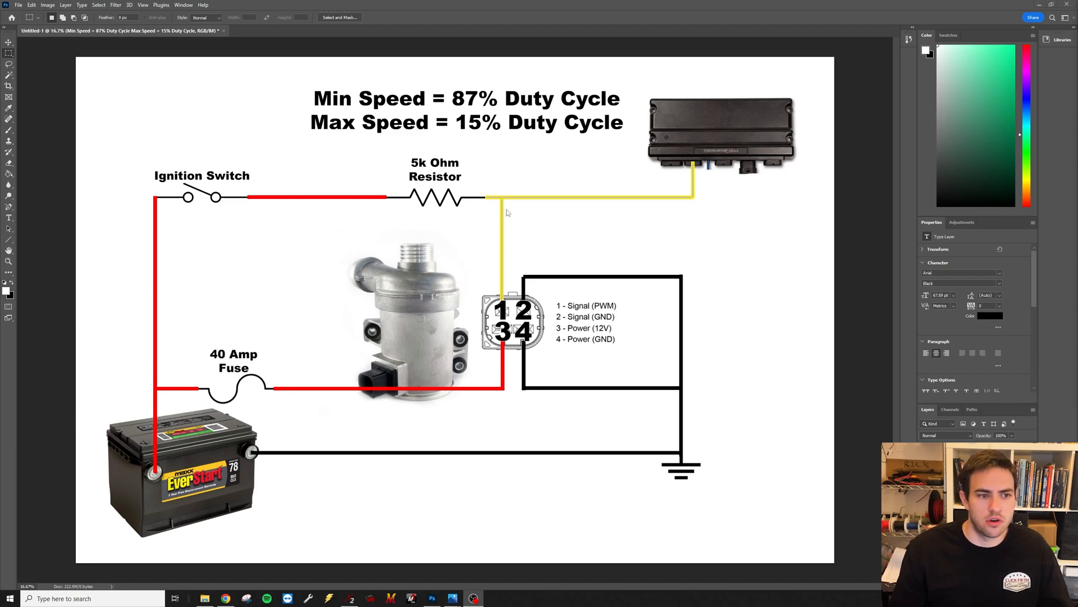
pyautogui.moveTo(595, 315)
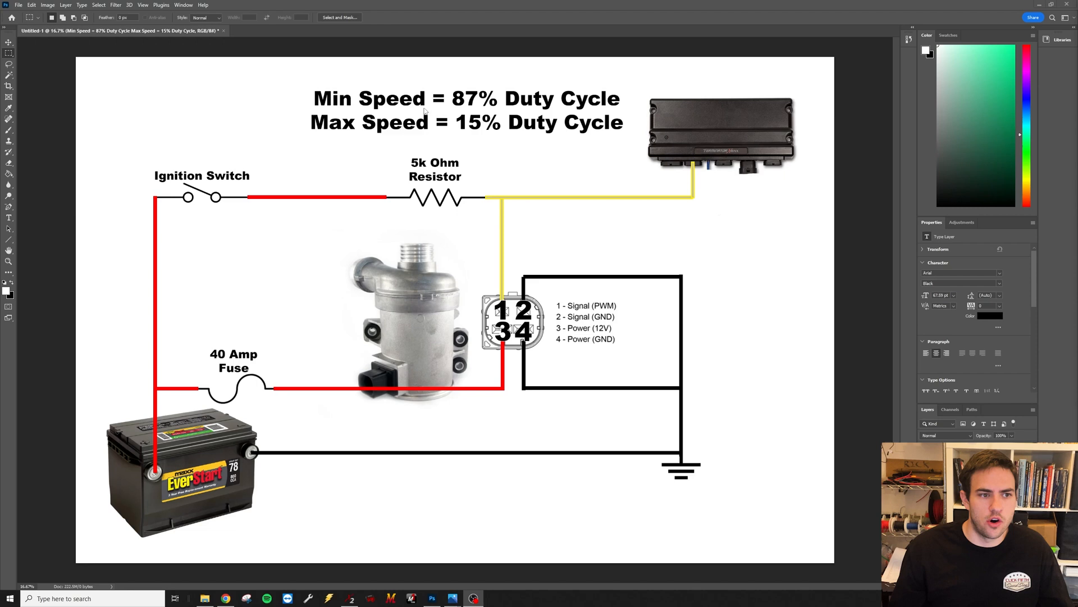
pyautogui.moveTo(461, 111)
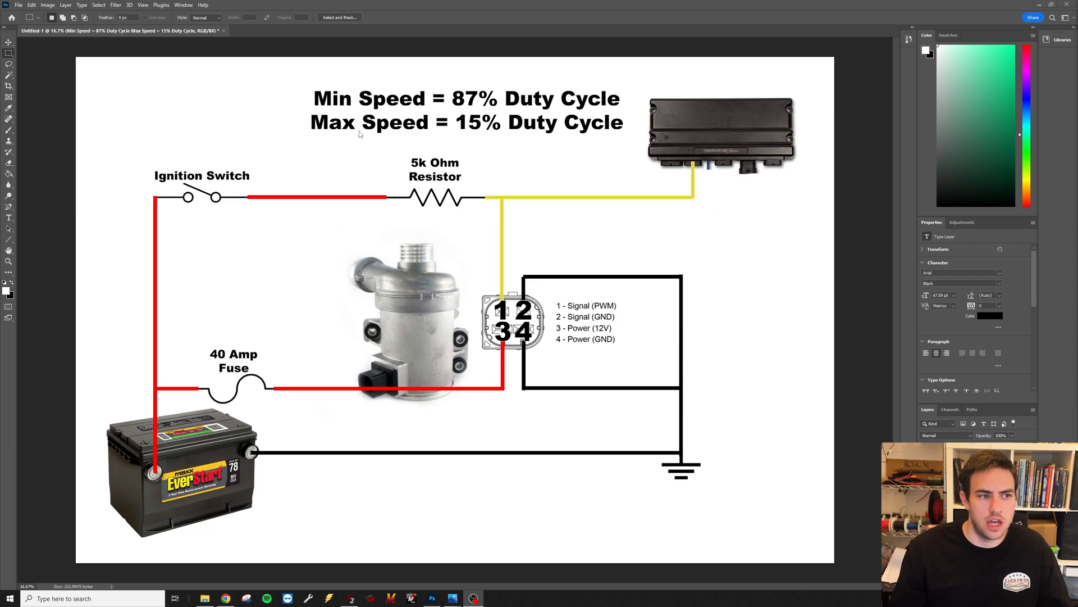
pyautogui.moveTo(562, 131)
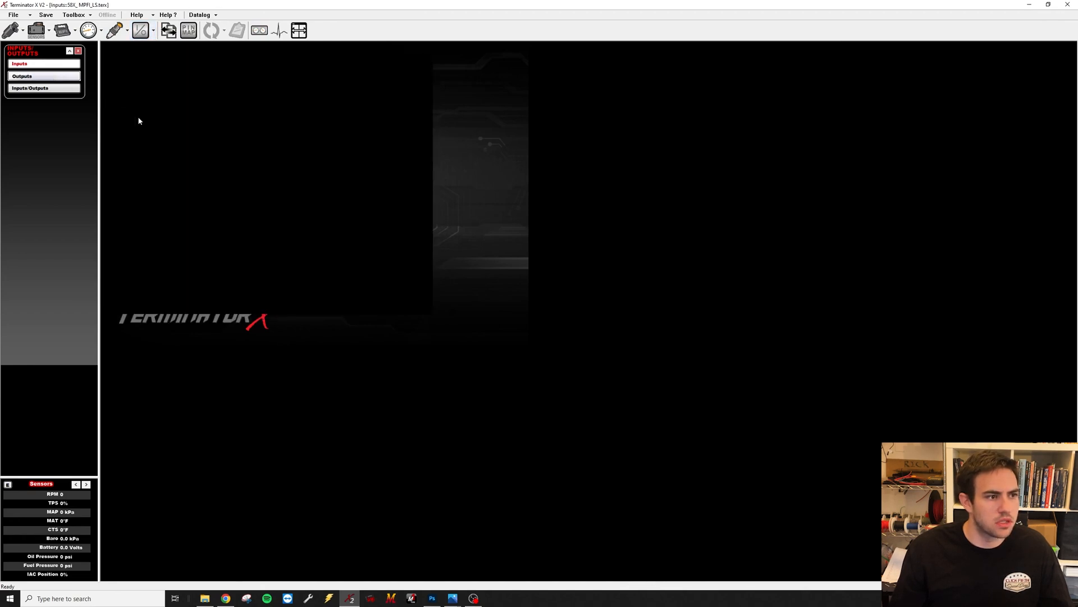
# - Open the ECU outputs list and the settings for output #1, CWA400
pyautogui.click(21, 76)
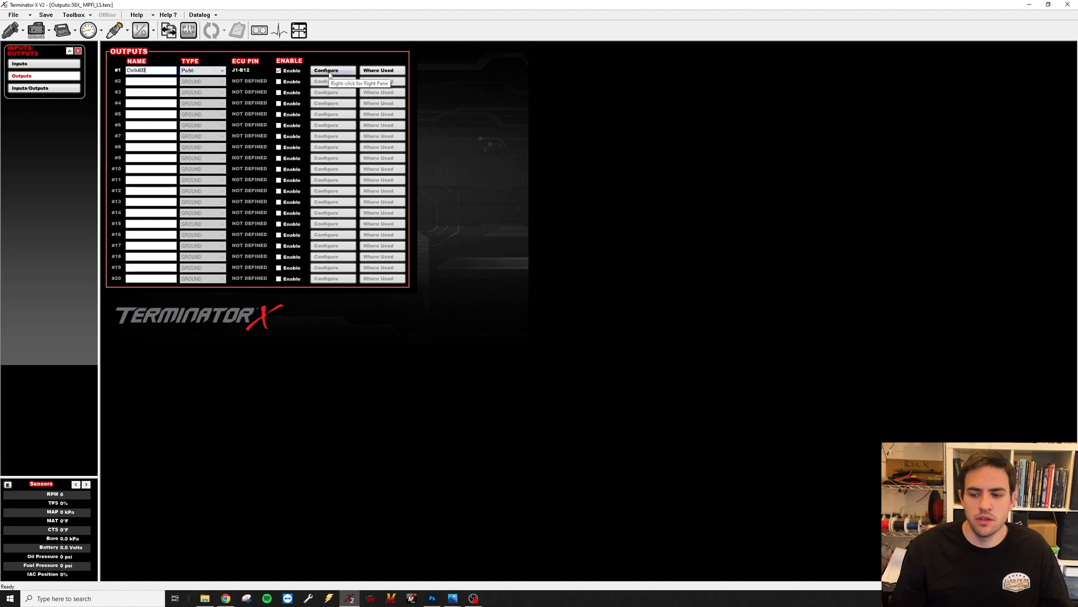
pyautogui.click(332, 71)
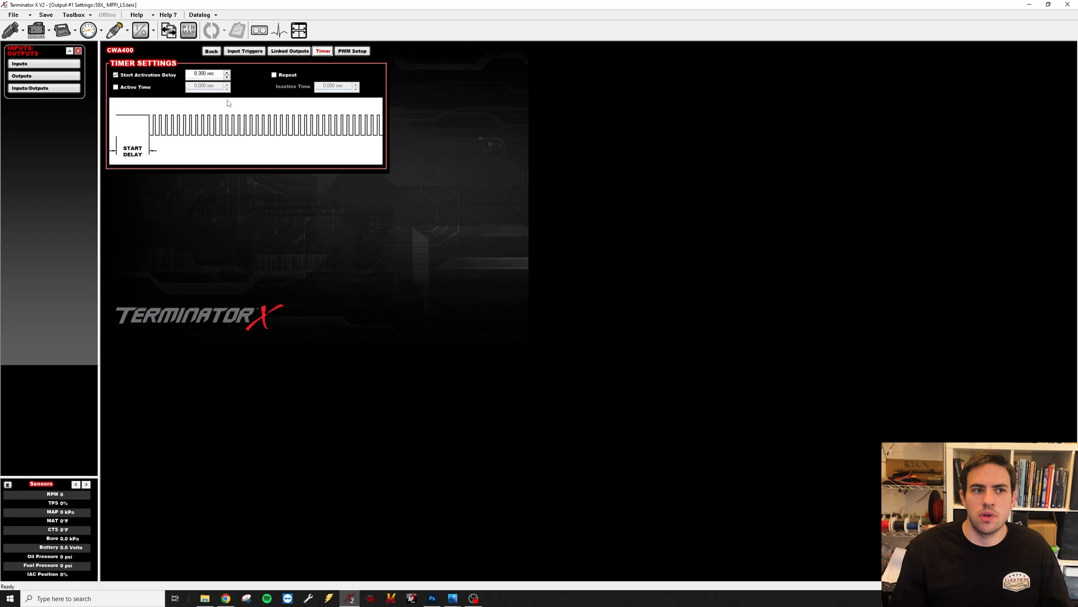
pyautogui.moveTo(199, 84)
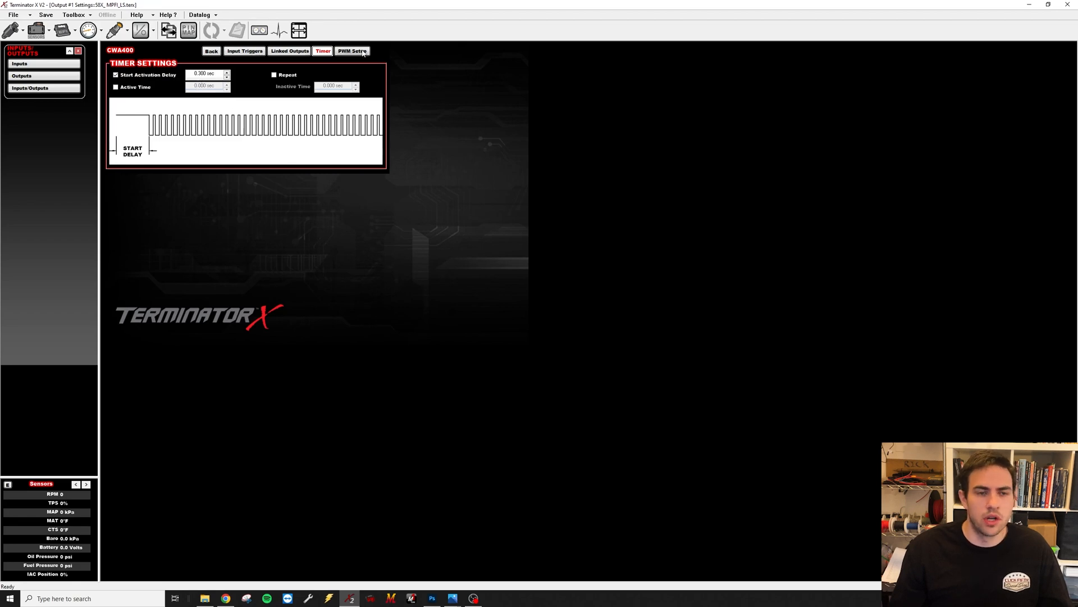
# - Show CWA400's PWM Setup: 100 Hz duty-cycle table of CTS versus base fuel lb/hr
pyautogui.click(352, 50)
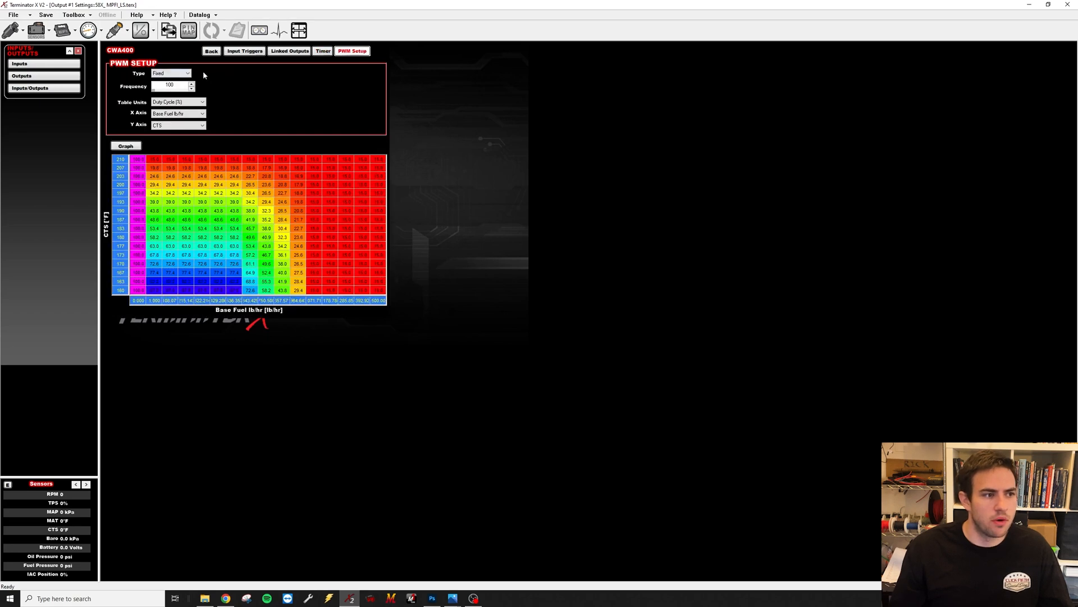
pyautogui.moveTo(218, 98)
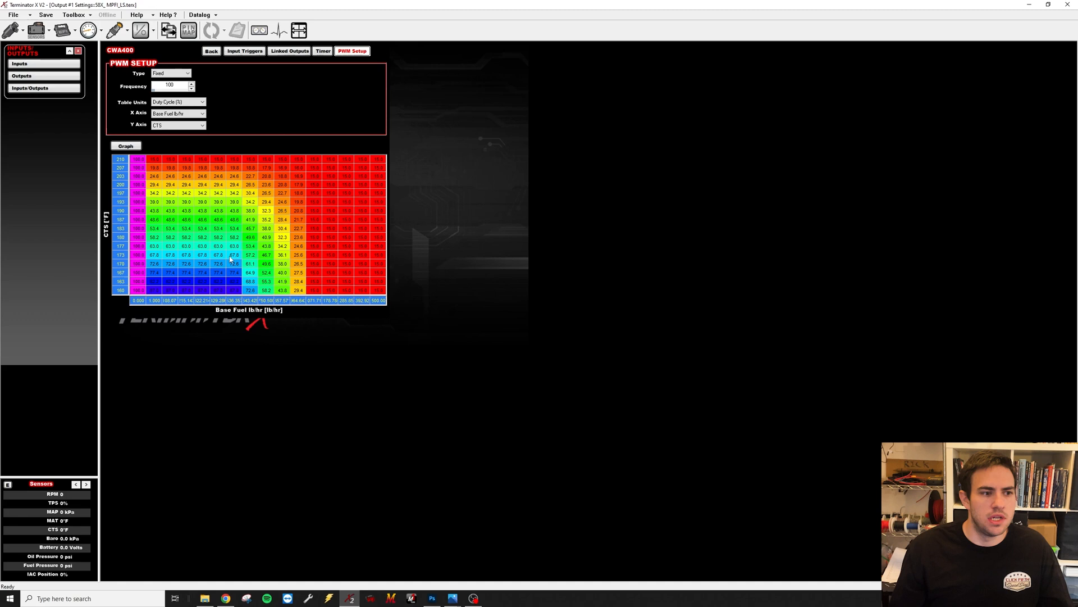
pyautogui.moveTo(316, 250)
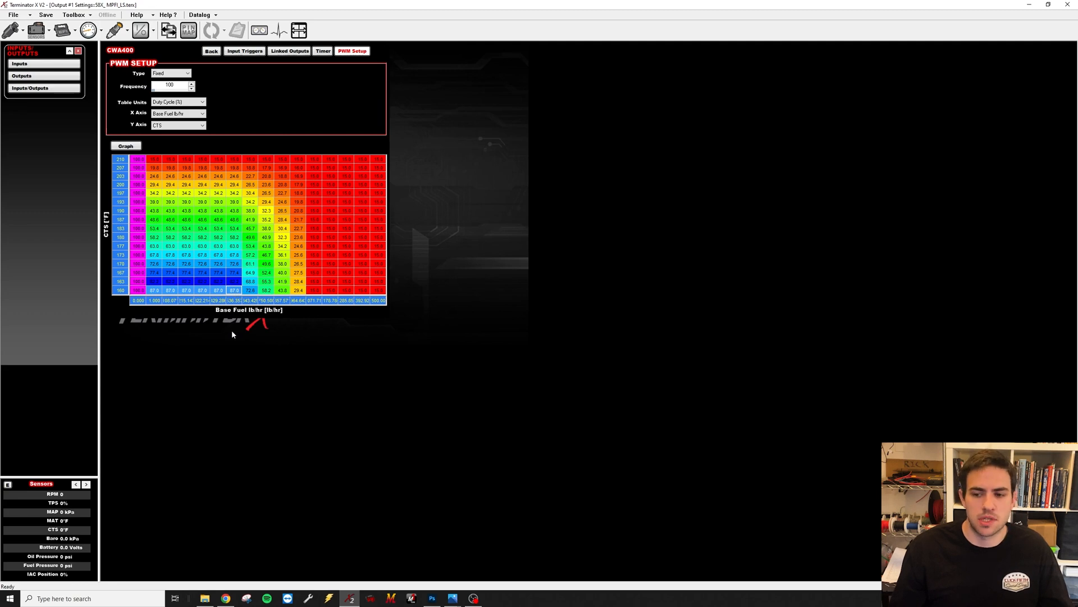
pyautogui.moveTo(233, 321)
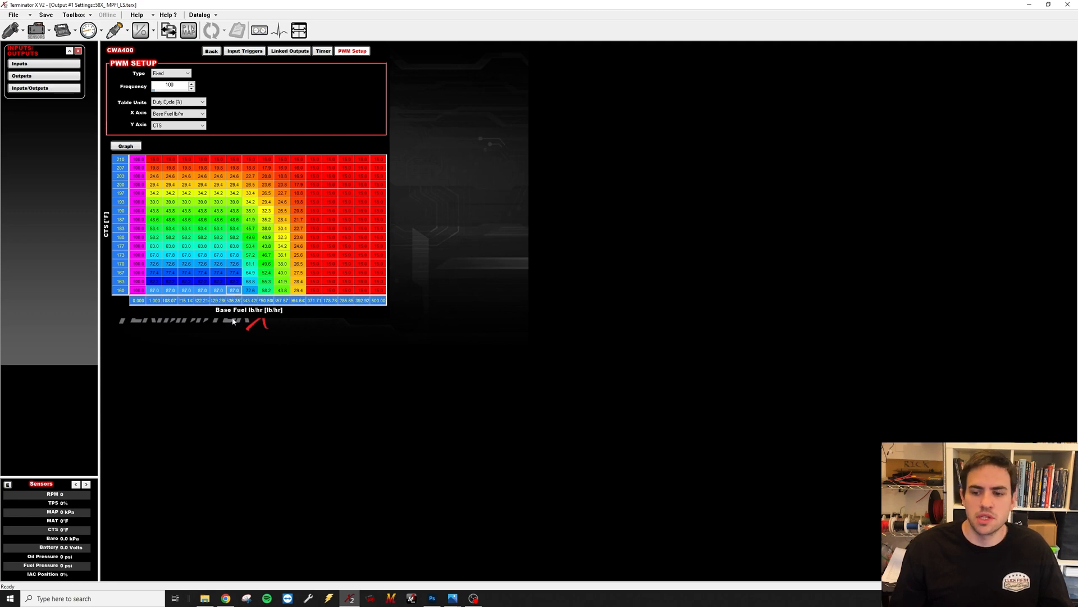
pyautogui.moveTo(193, 280)
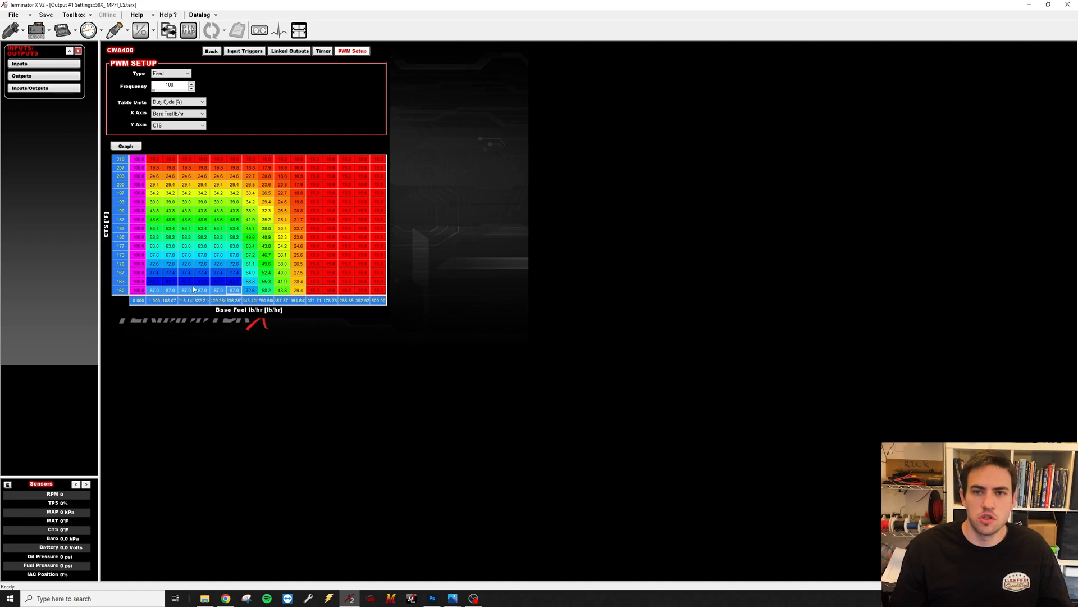
pyautogui.moveTo(202, 297)
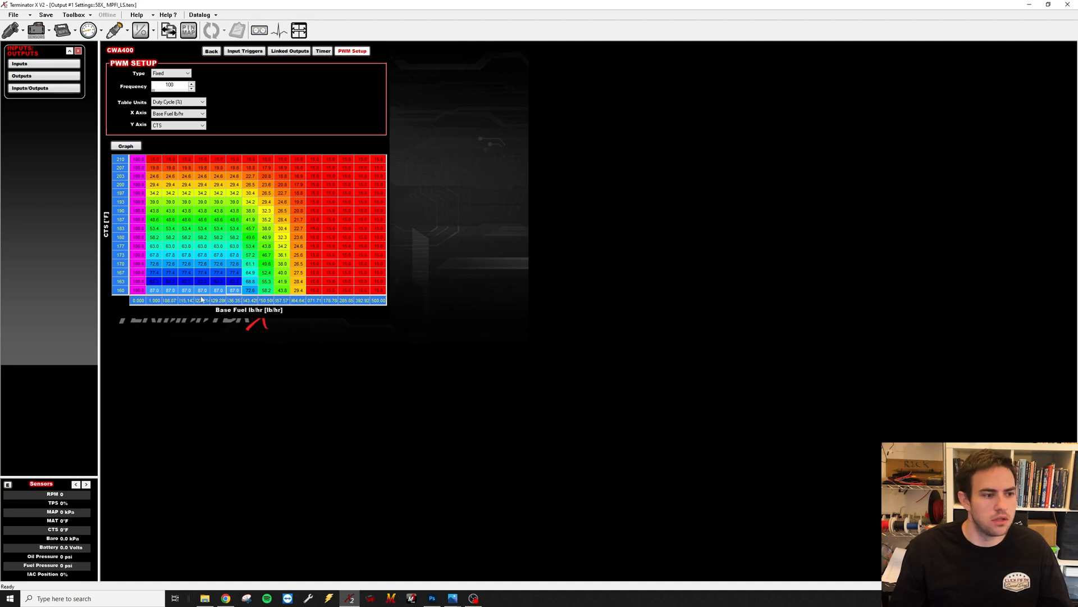
pyautogui.moveTo(217, 218)
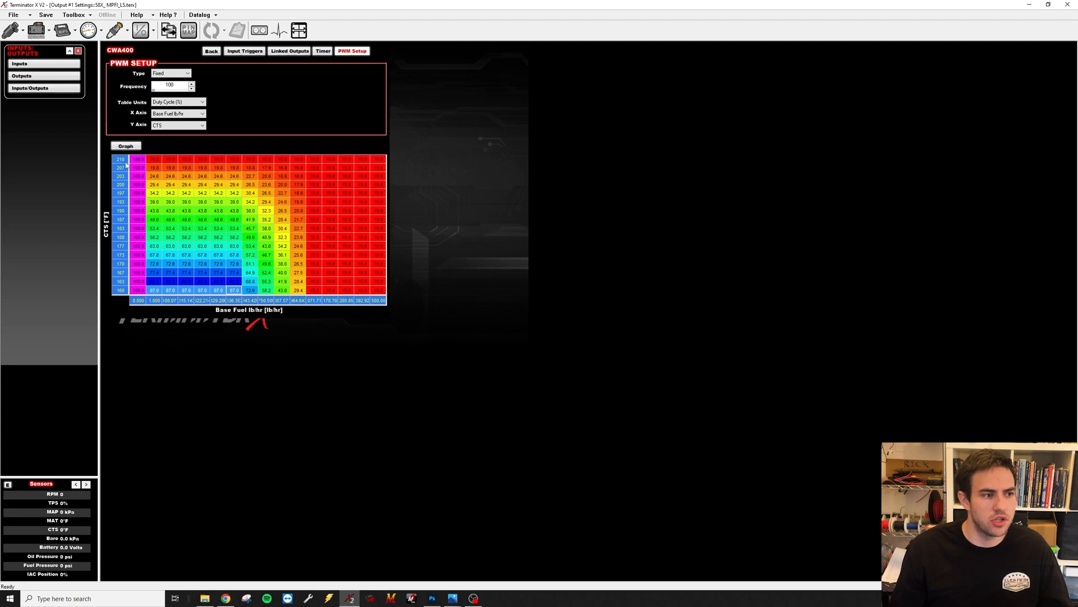
pyautogui.moveTo(200, 186)
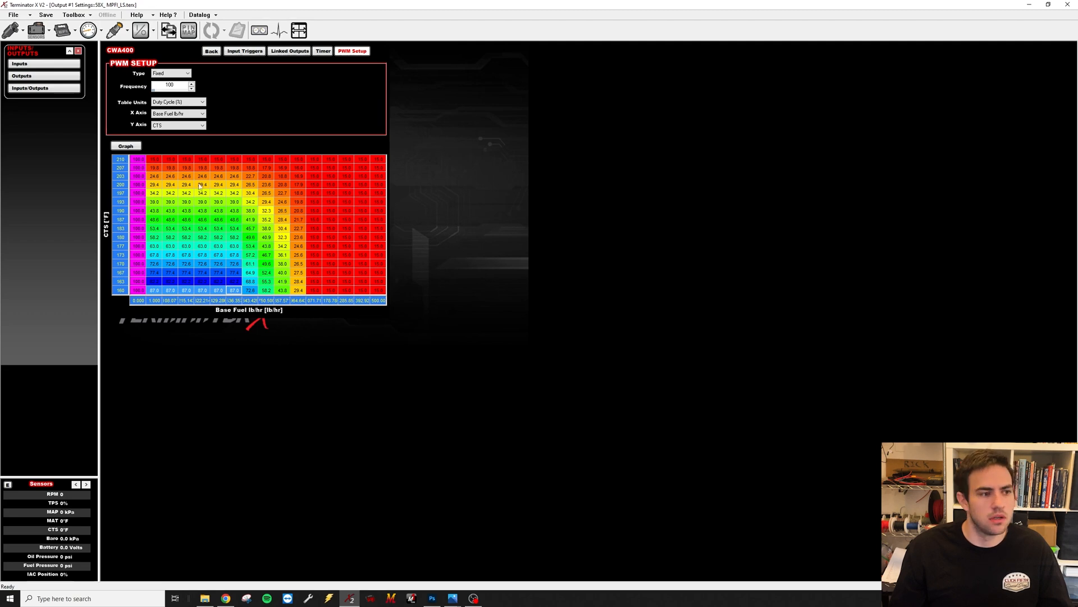
pyautogui.moveTo(184, 157)
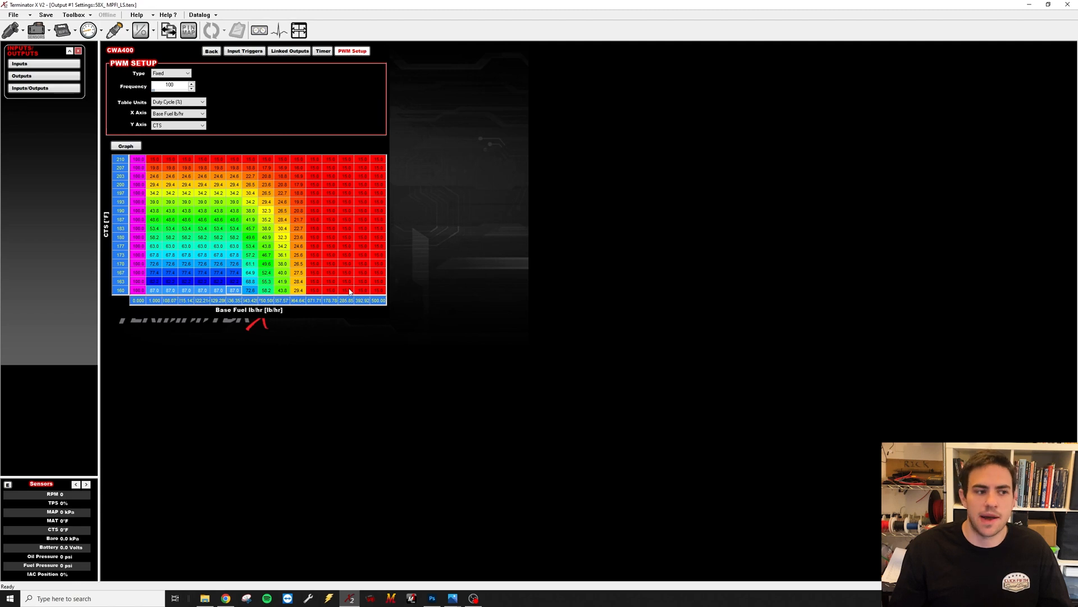
pyautogui.moveTo(330, 267)
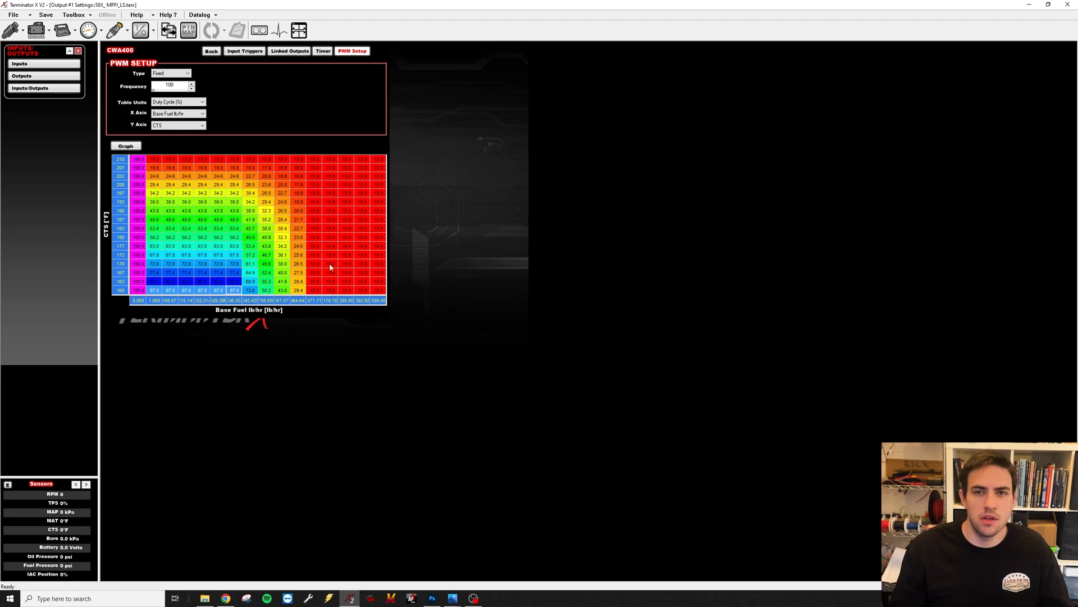
pyautogui.moveTo(244, 236)
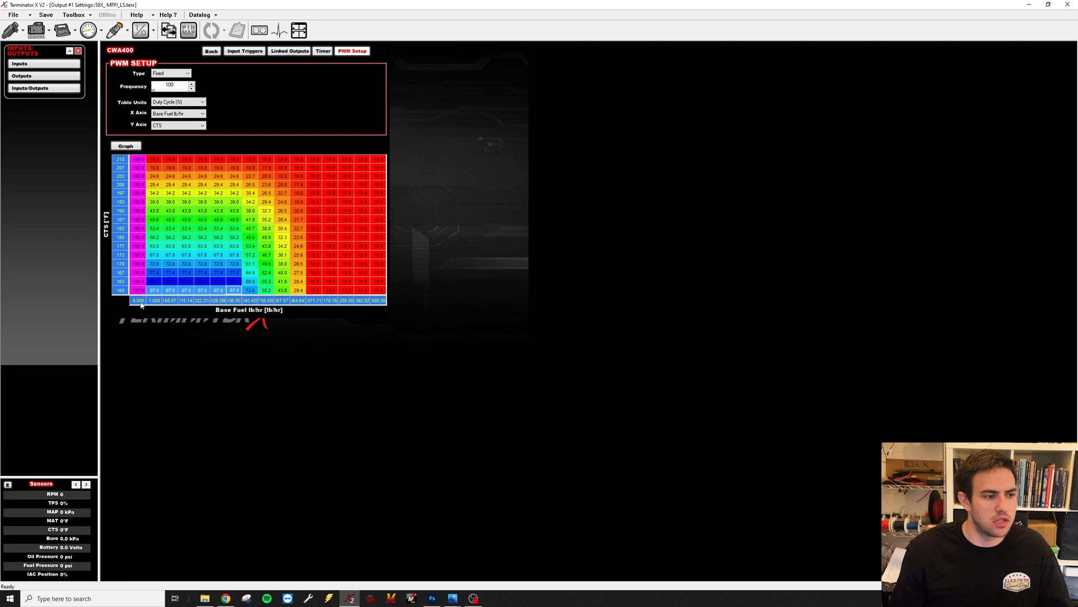
pyautogui.moveTo(158, 308)
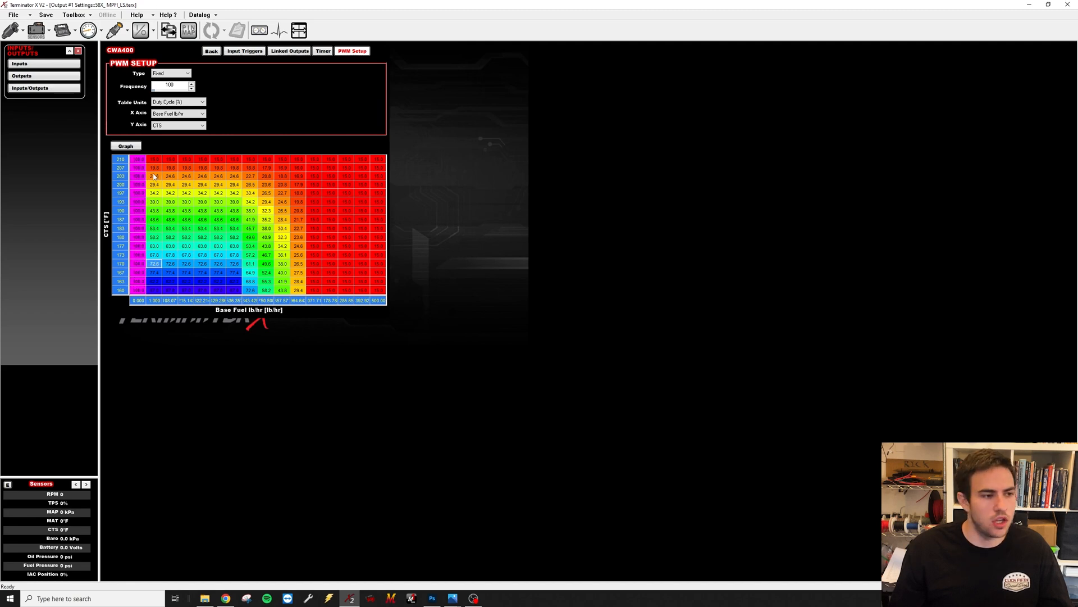
pyautogui.moveTo(138, 239)
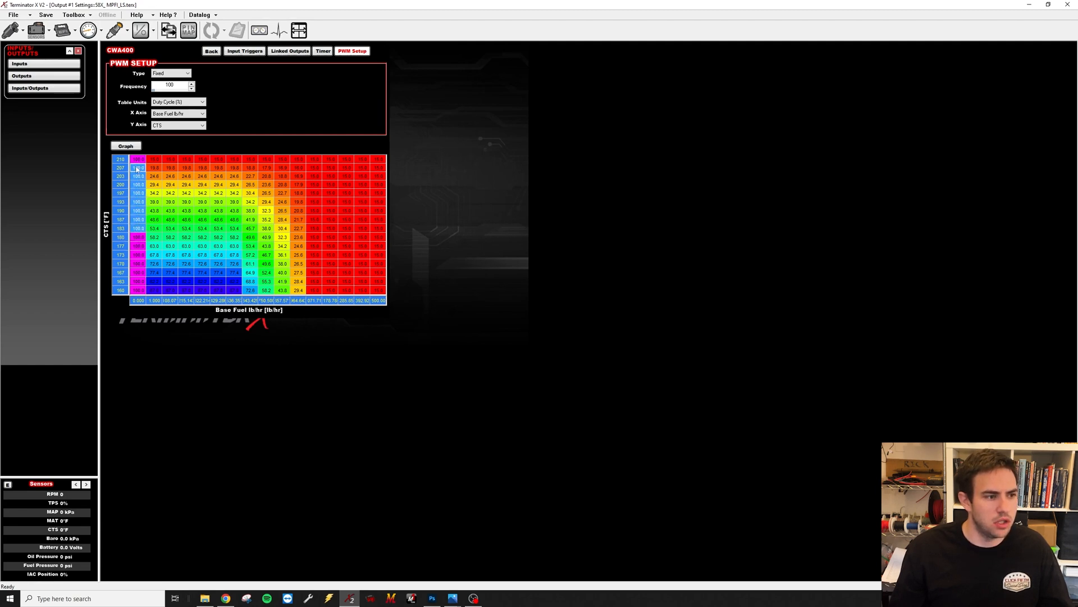
pyautogui.write('15')
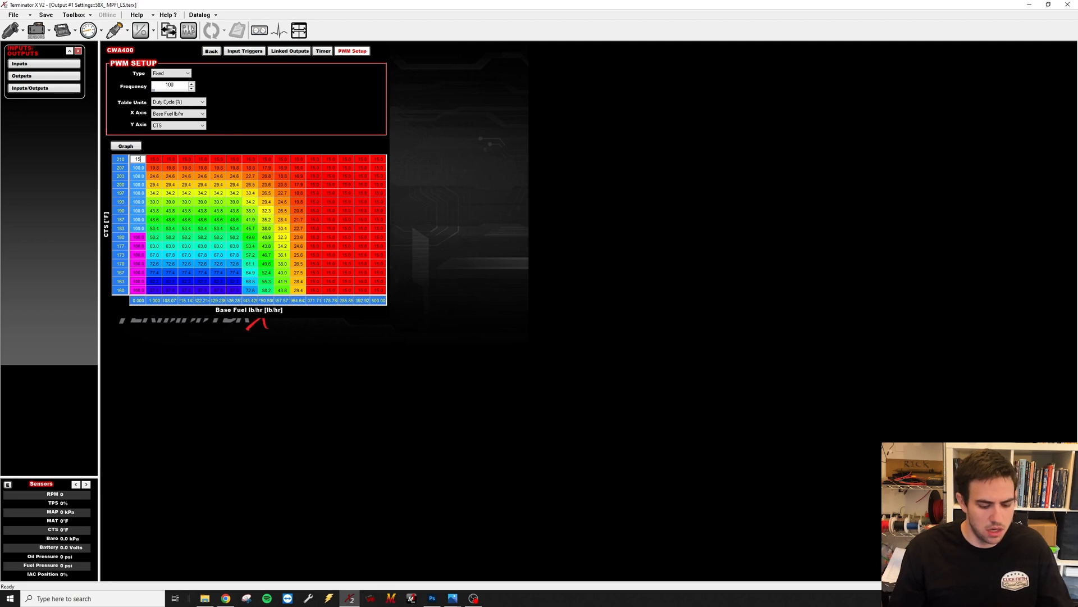
pyautogui.click(169, 201)
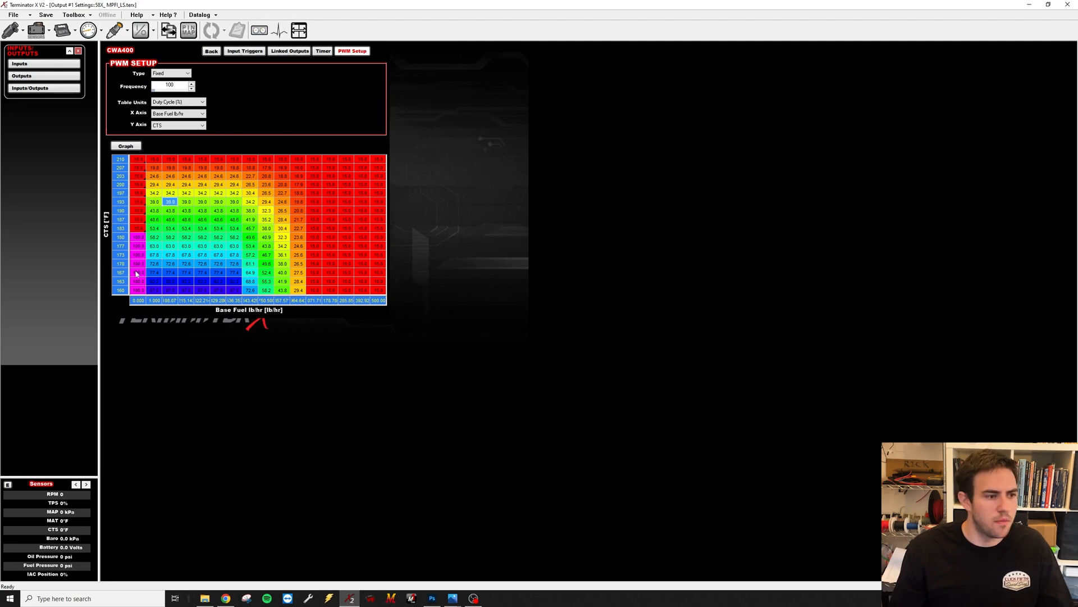
pyautogui.moveTo(141, 168)
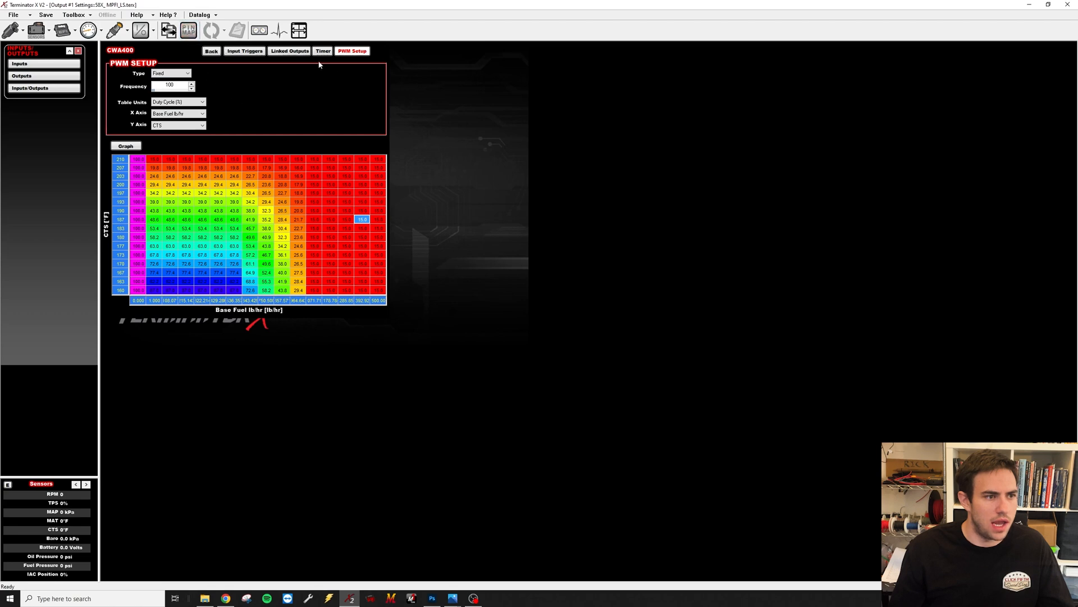
# - Cycle through Timer and PWM Setup, ending on Input Triggers with zero switched and sensor triggers
pyautogui.click(322, 50)
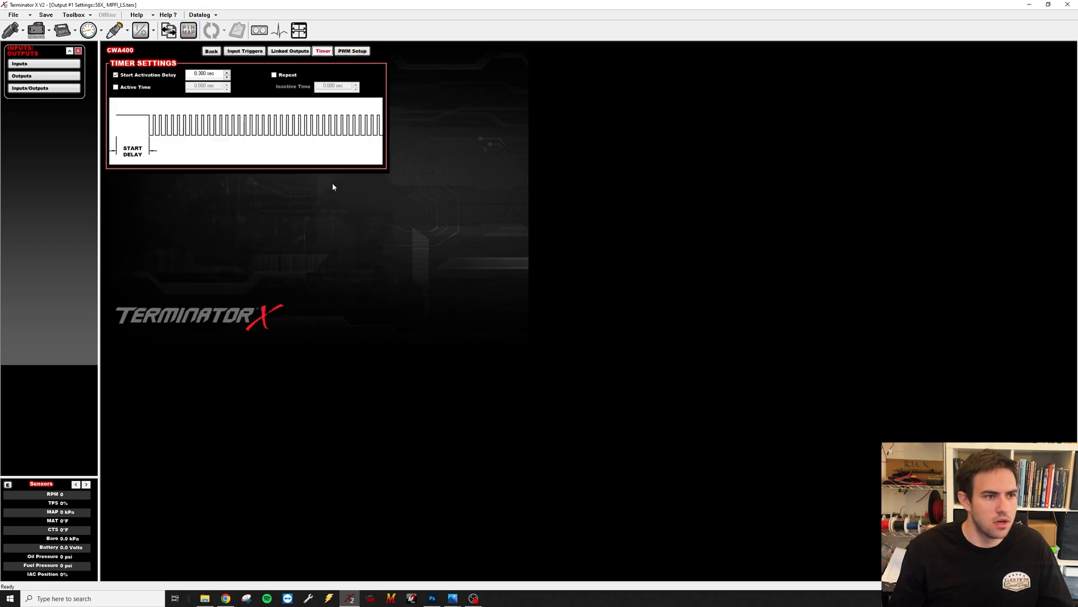
pyautogui.click(352, 51)
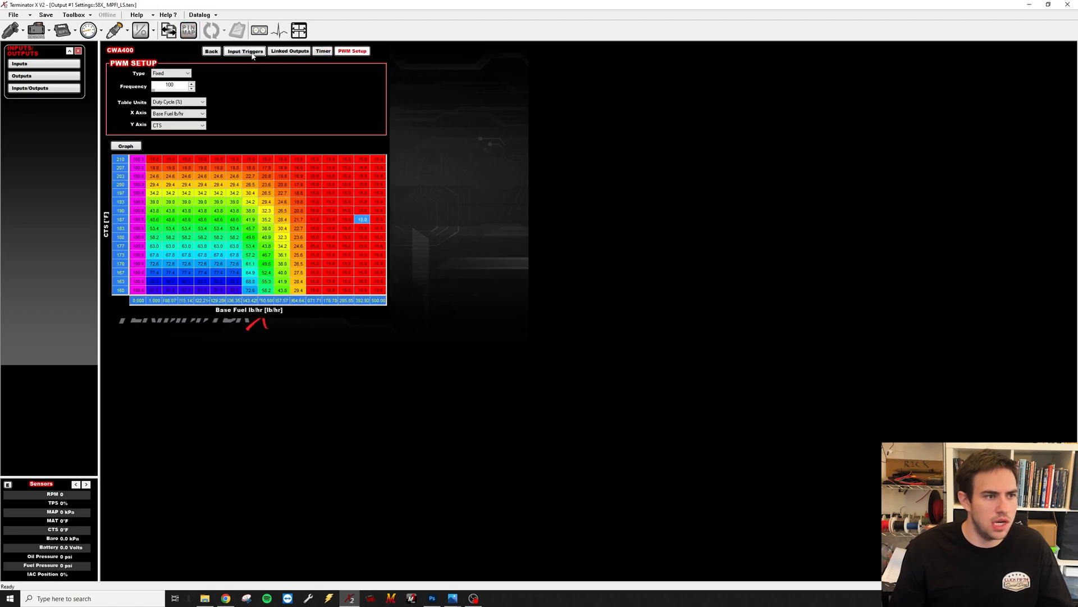
pyautogui.click(245, 52)
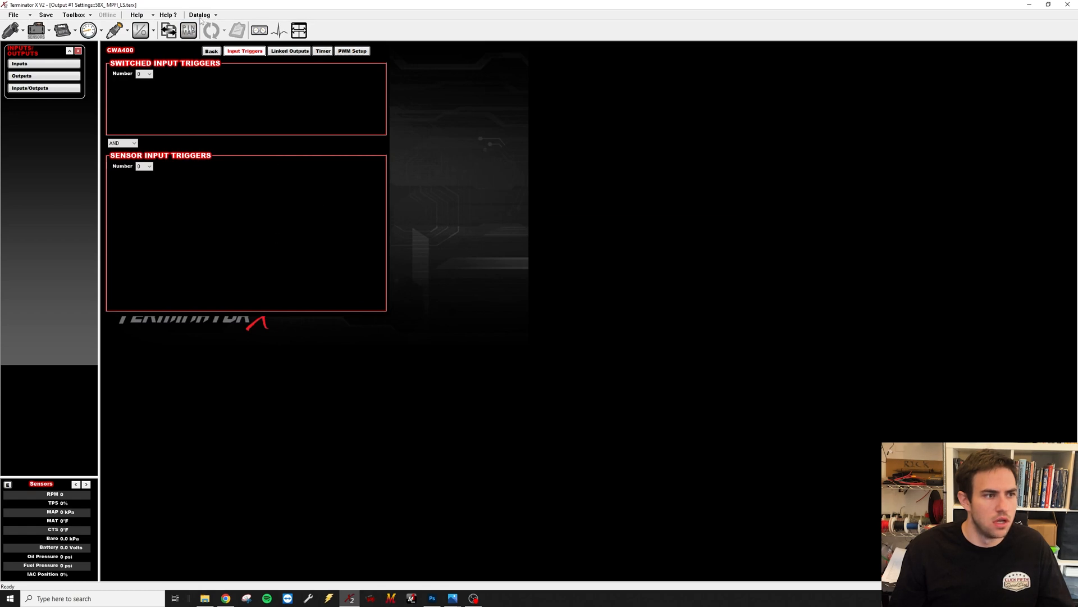